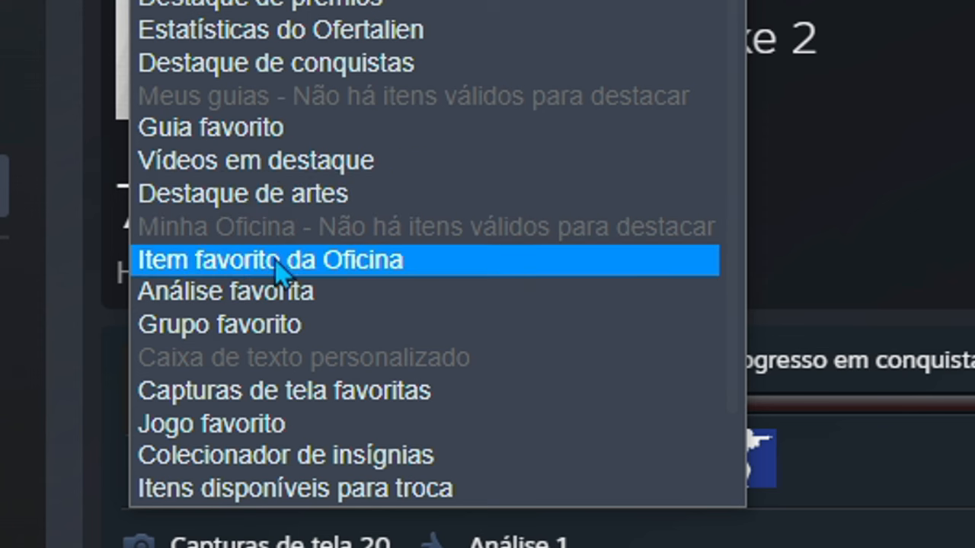
Feature an AK-47 rifle skin in an 'Itens disponíveis para troca' profile showcase
click(269, 259)
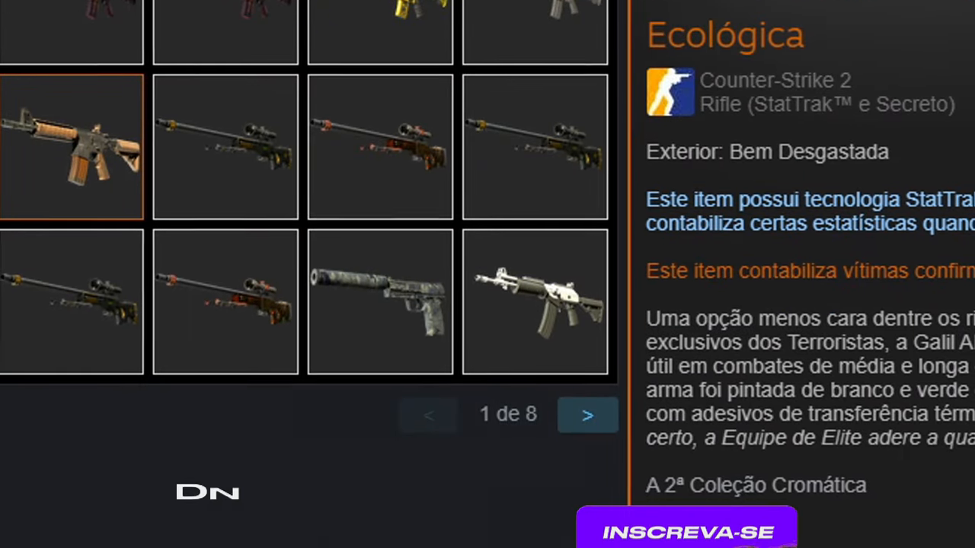
click(686, 526)
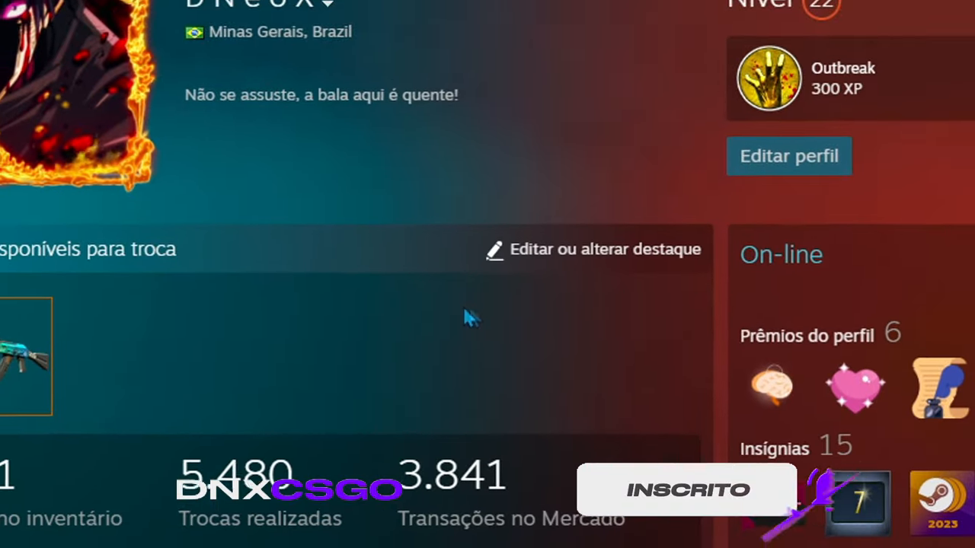
scroll(down, 3)
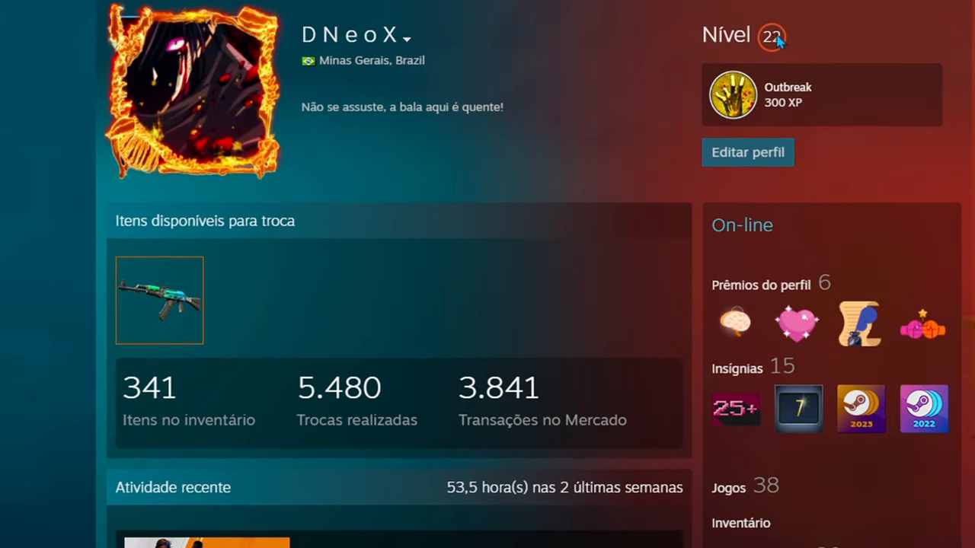
scroll(down, 3)
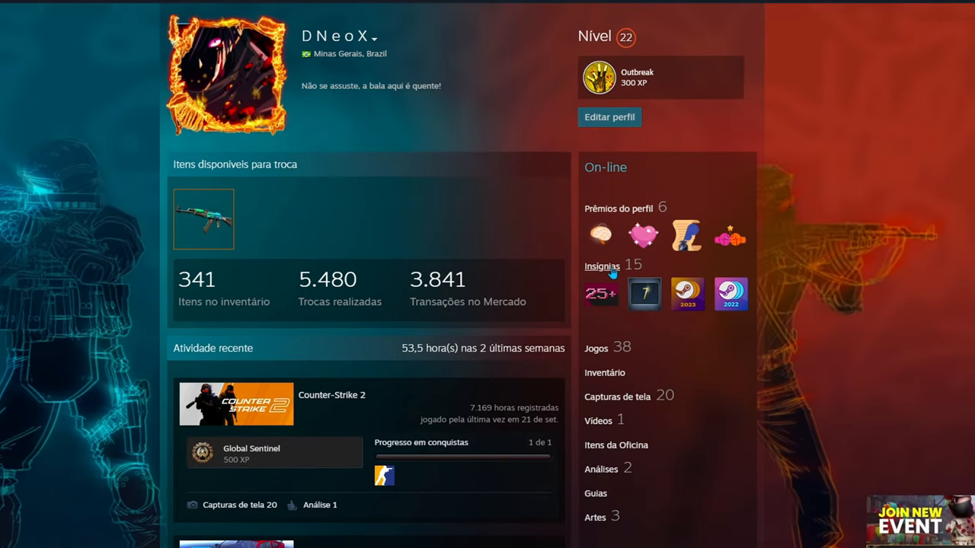
Open Insígnias and scroll the badge list to the Far Cry 5 badge (3 of 6 cards)
click(602, 266)
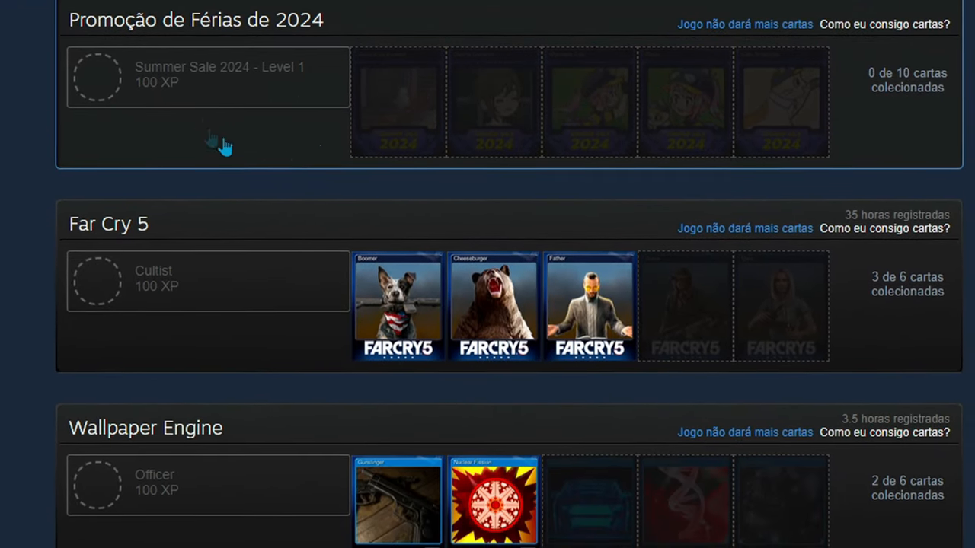
scroll(down, 3)
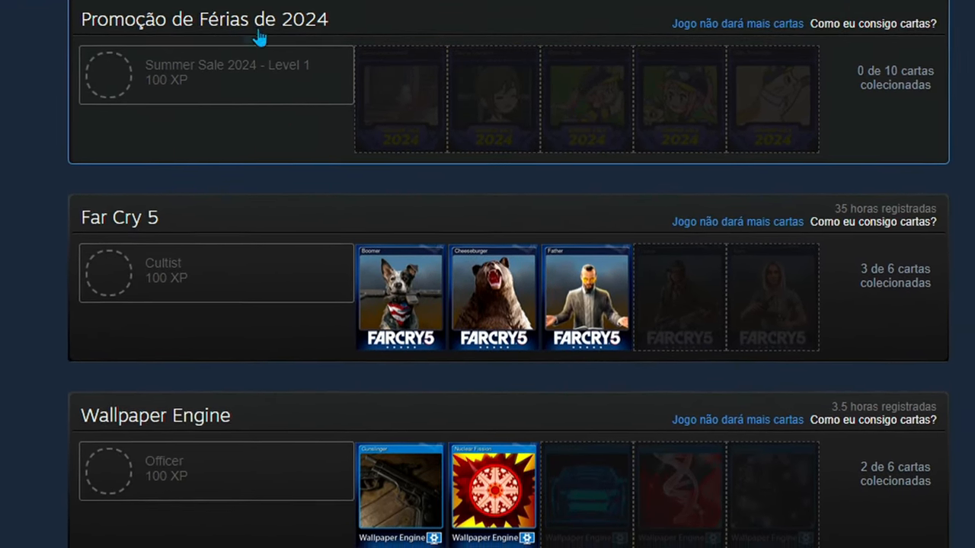
scroll(down, 3)
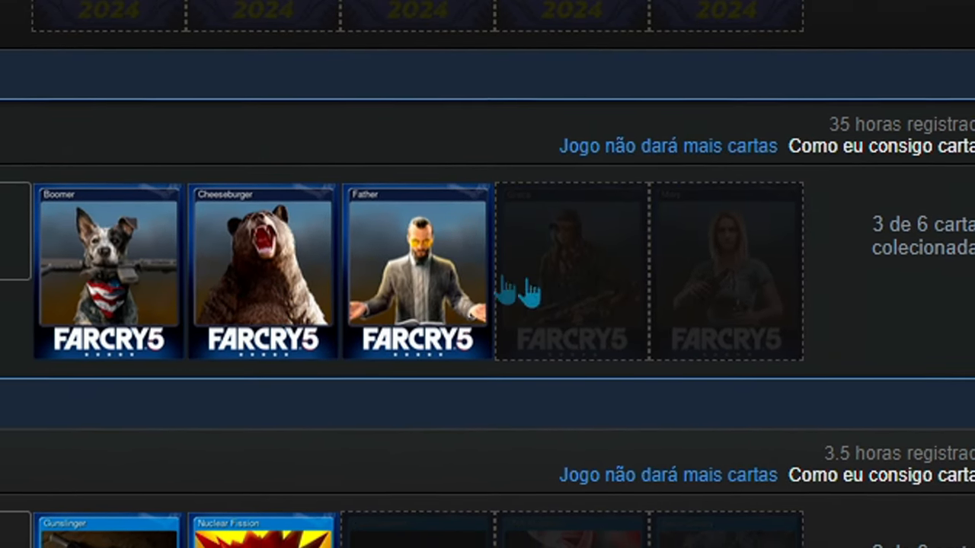
scroll(down, 3)
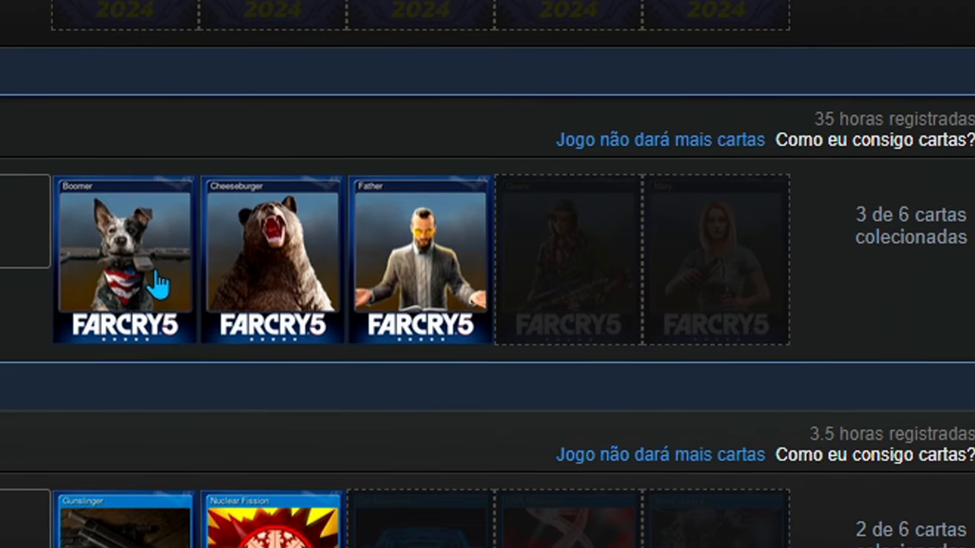
scroll(down, 3)
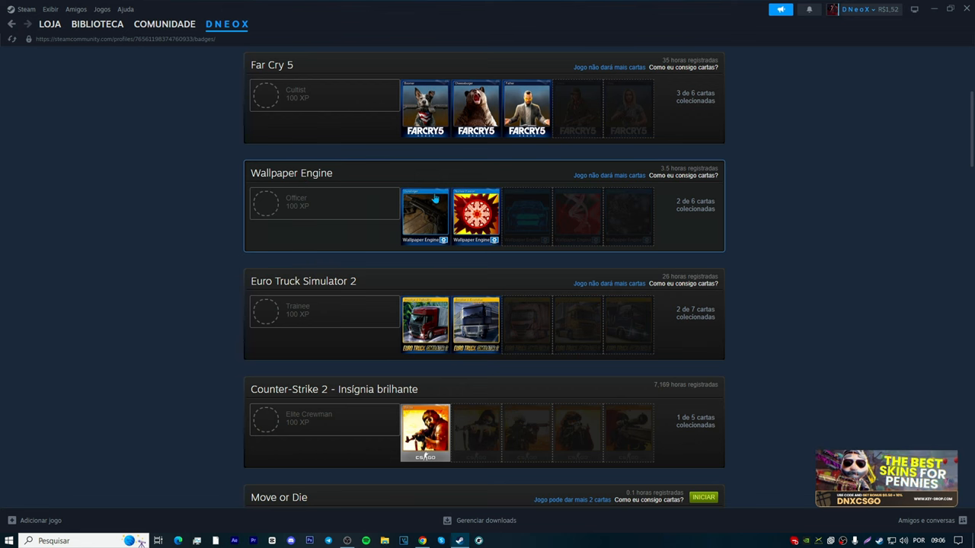
scroll(down, 3)
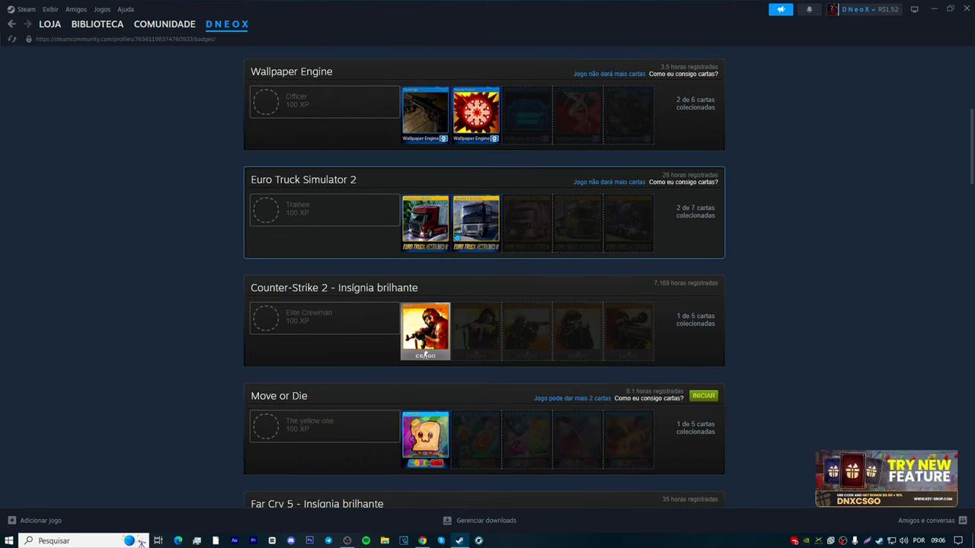
scroll(down, 3)
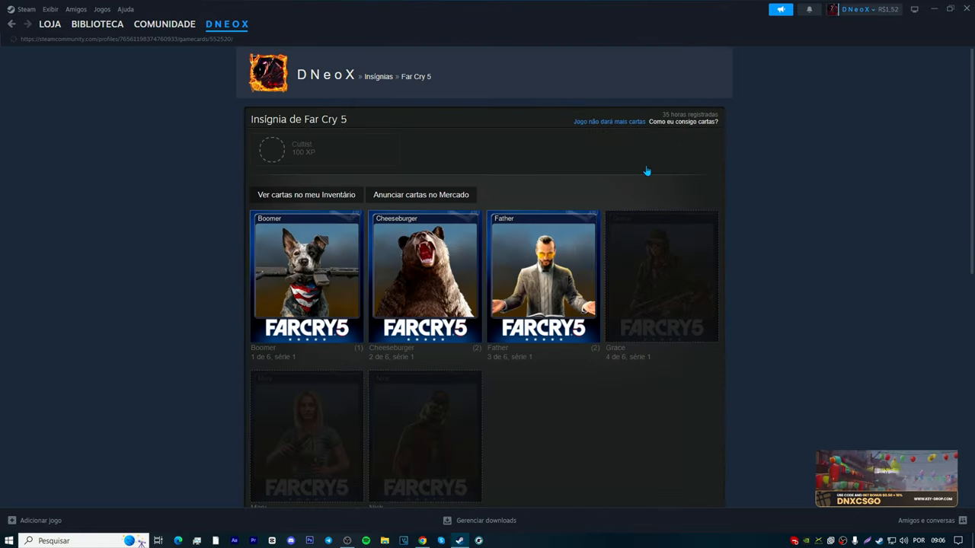
Order the missing Grace, Mary and Nick cards for R$ 0,60, retrying after an error
scroll(down, 3)
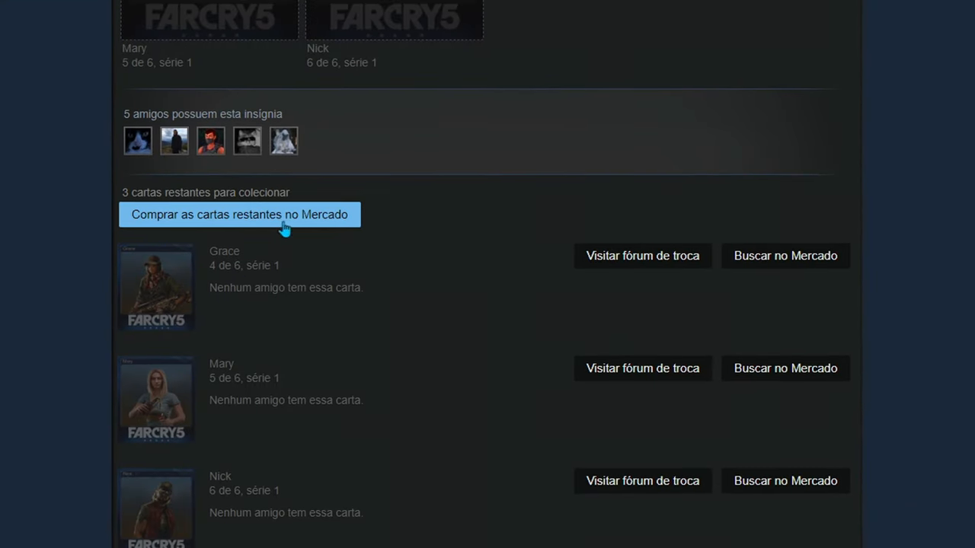
scroll(down, 3)
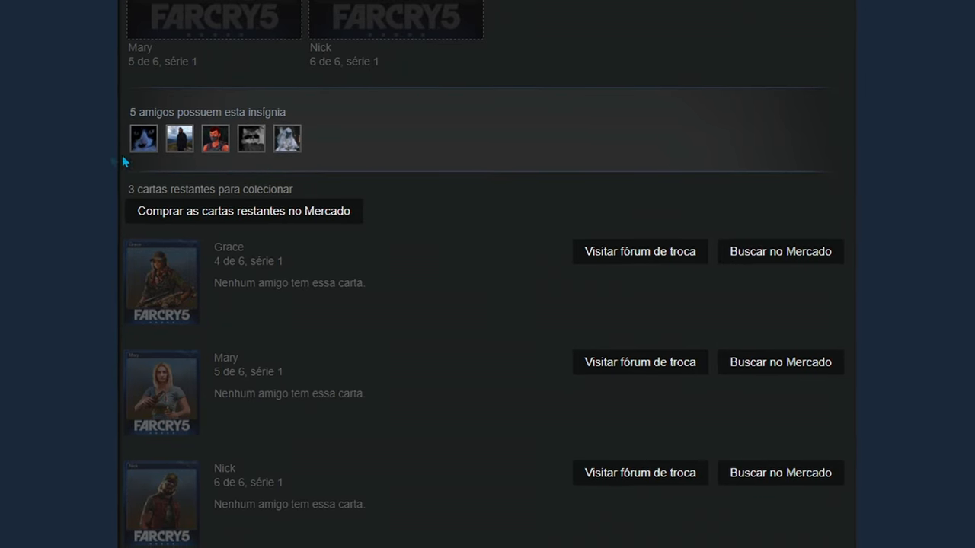
mouse_move(142, 138)
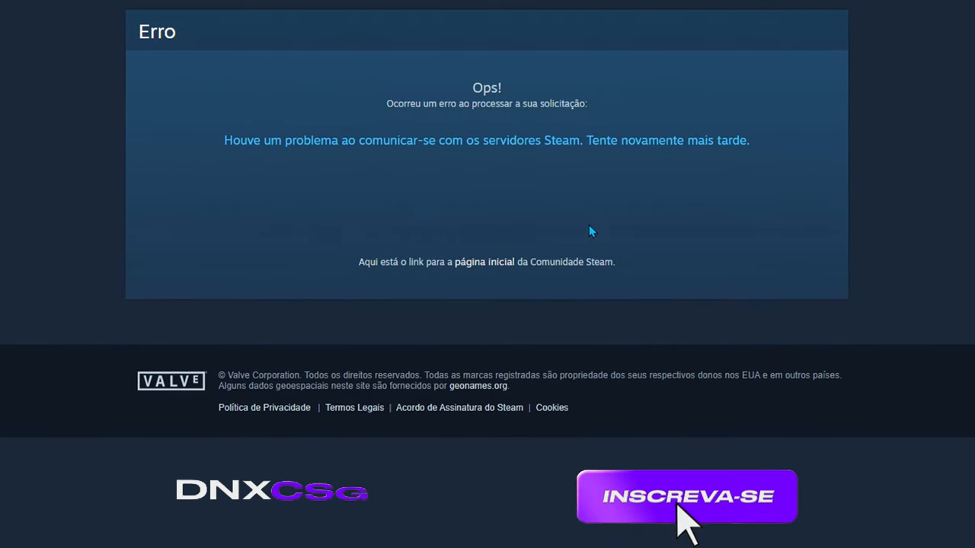
click(686, 495)
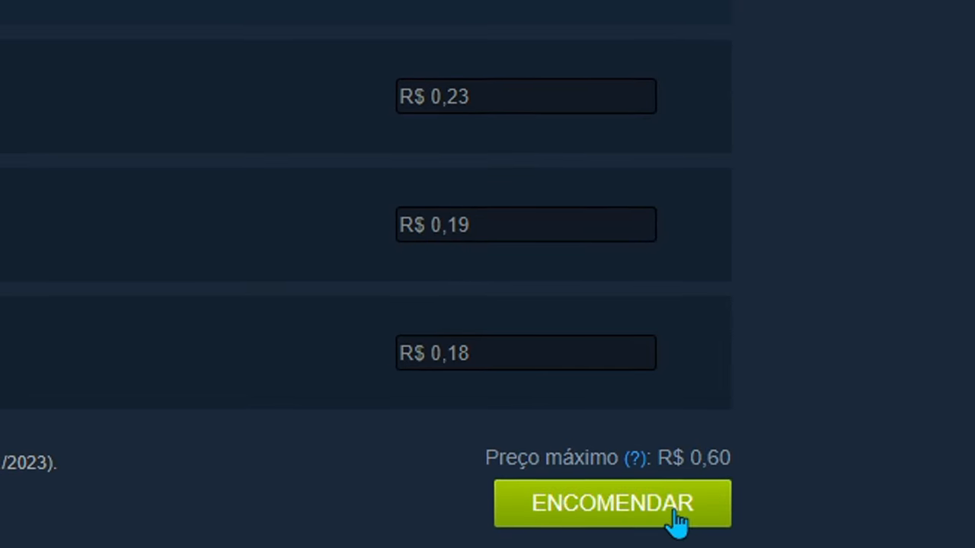
click(611, 503)
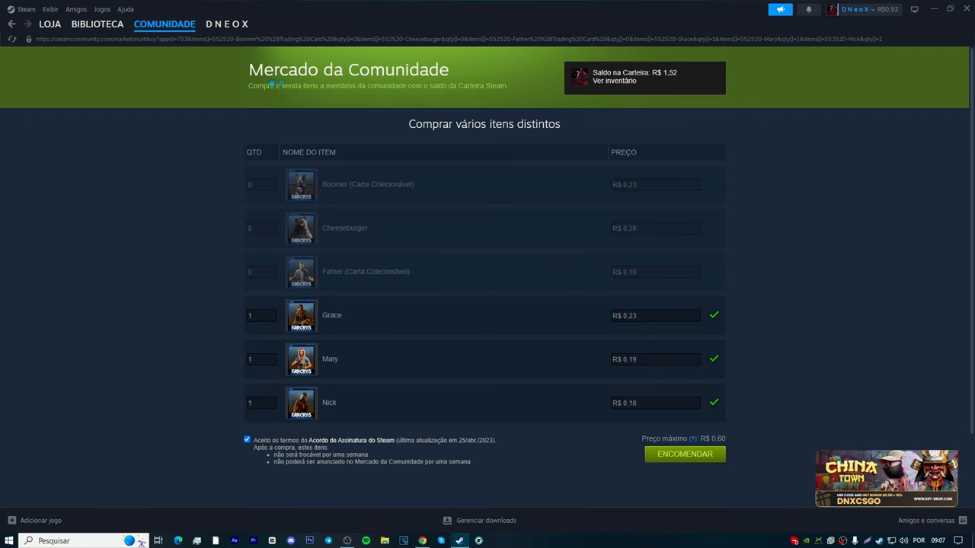
mouse_move(643, 224)
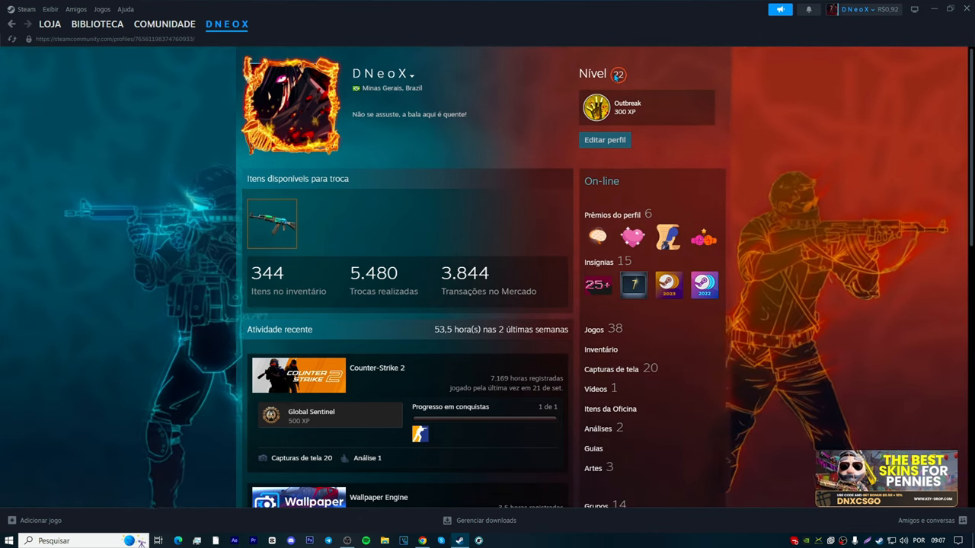
Open the Insígnias list, where Far Cry 5 is marked ready to craft
click(599, 261)
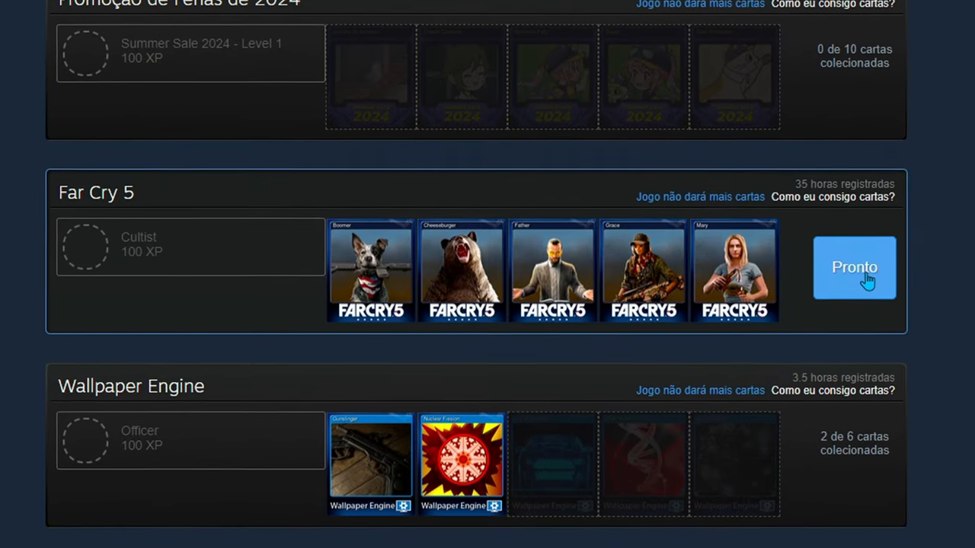
Craft the Far Cry 5 Cultist badge, review its Flamethrower rewards, and close the dialog
click(854, 268)
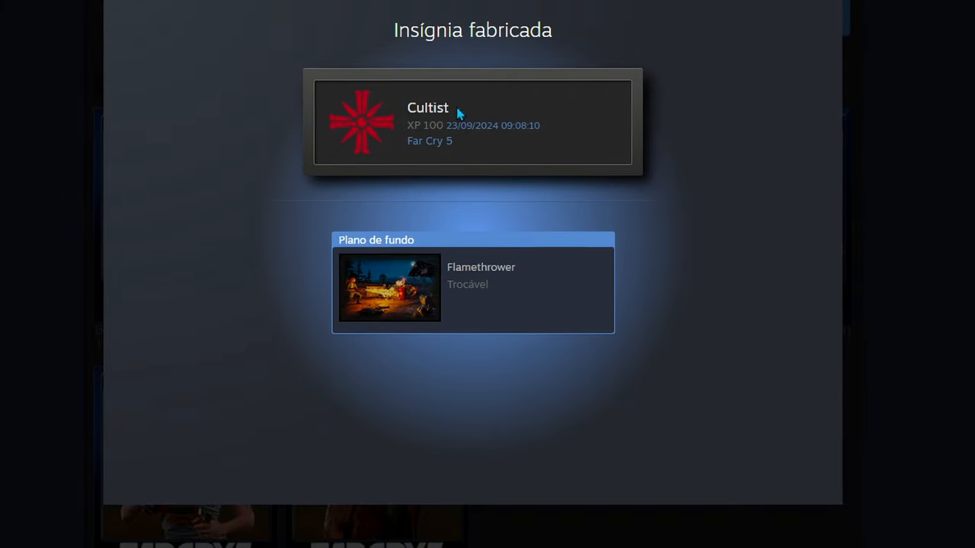
scroll(down, 3)
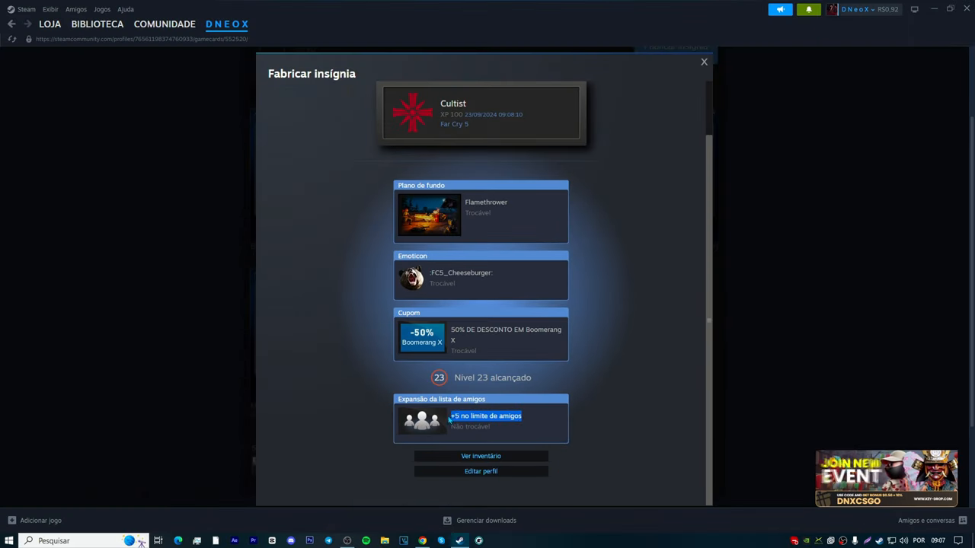
click(703, 62)
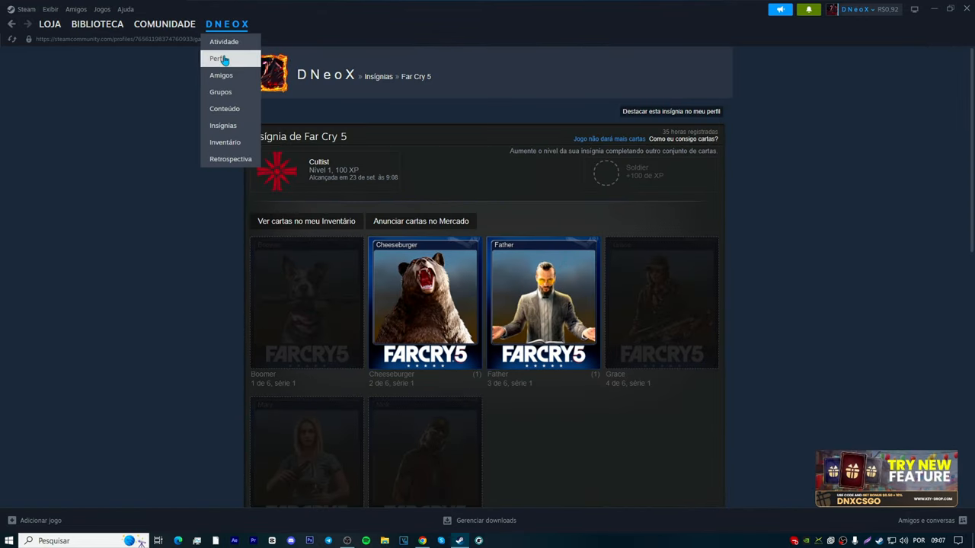
Scroll the badge list, then reach the level 23 profile via the DNEOX menu's Perfil
click(218, 59)
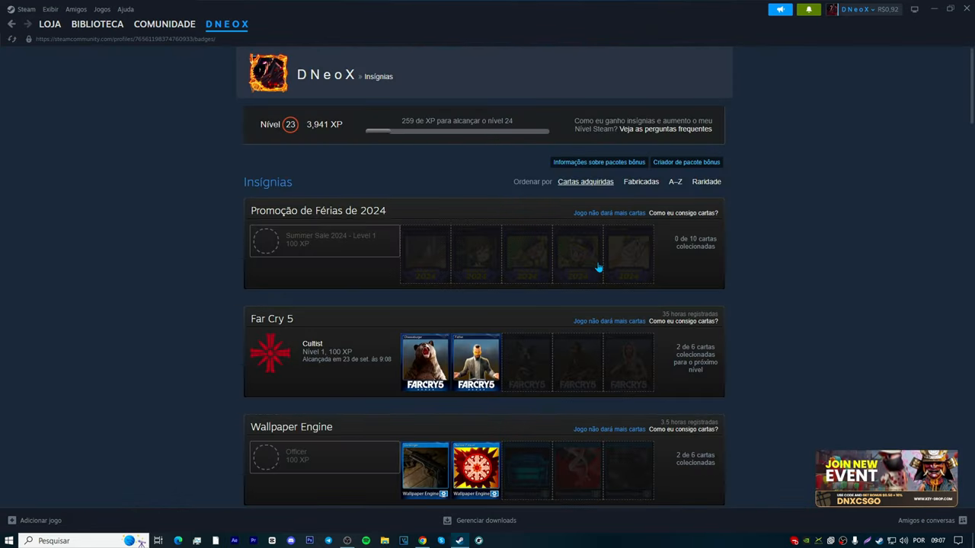
scroll(down, 3)
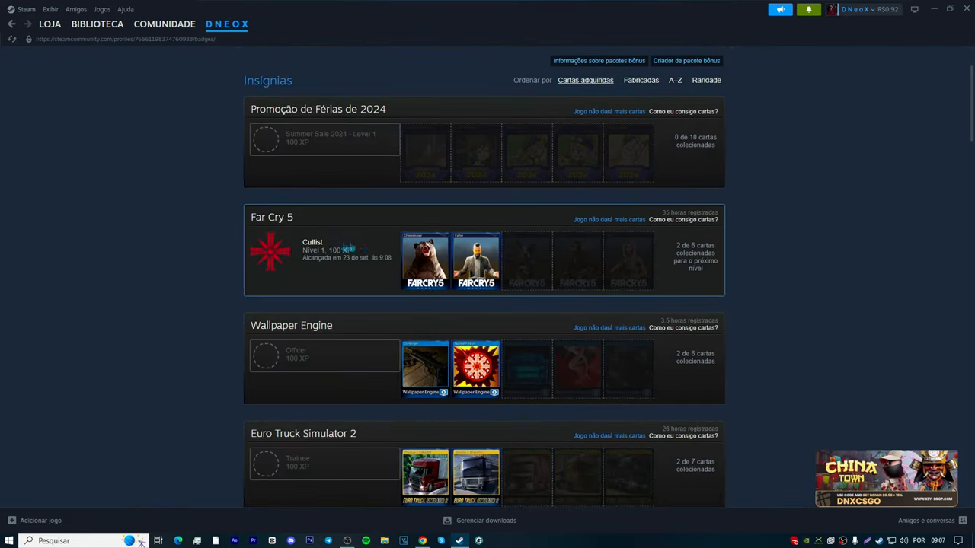
scroll(down, 3)
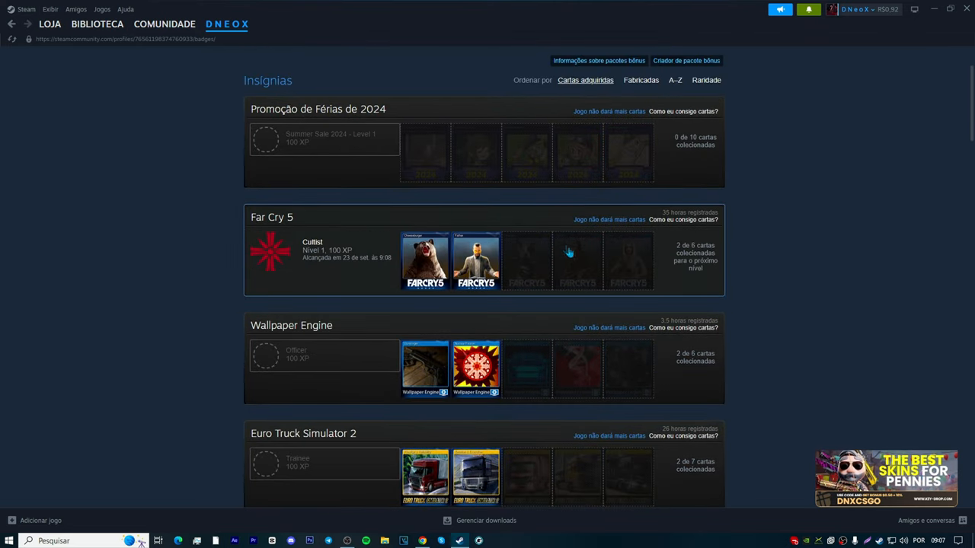
mouse_move(524, 268)
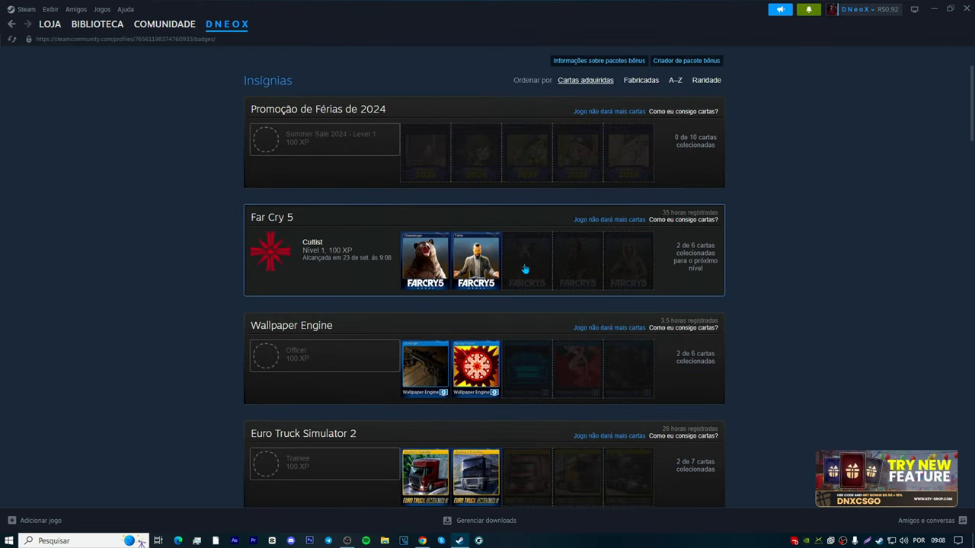
scroll(down, 3)
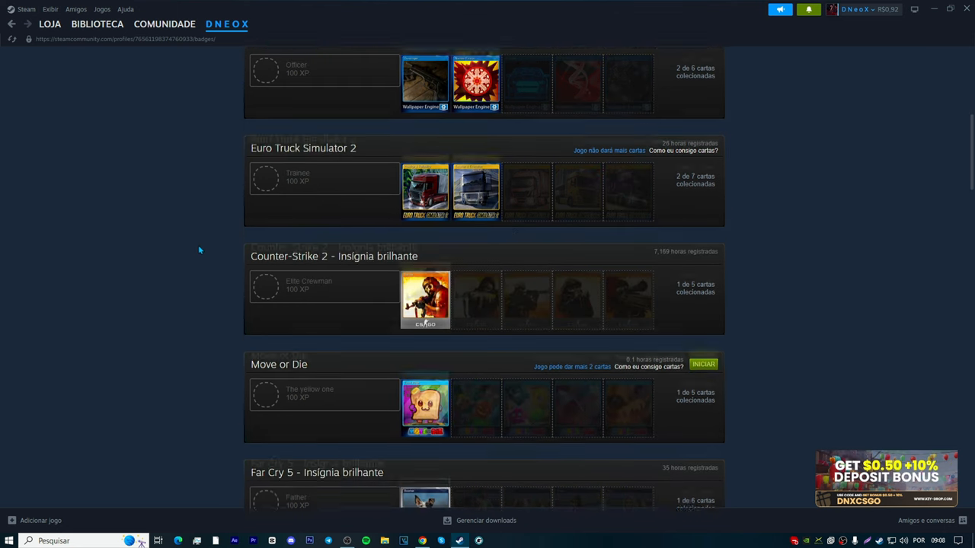
scroll(down, 3)
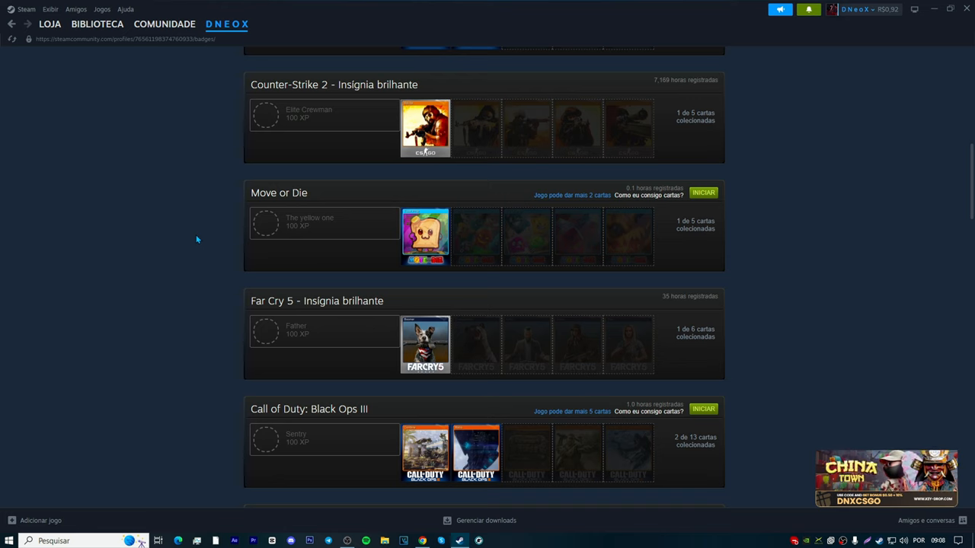
click(227, 23)
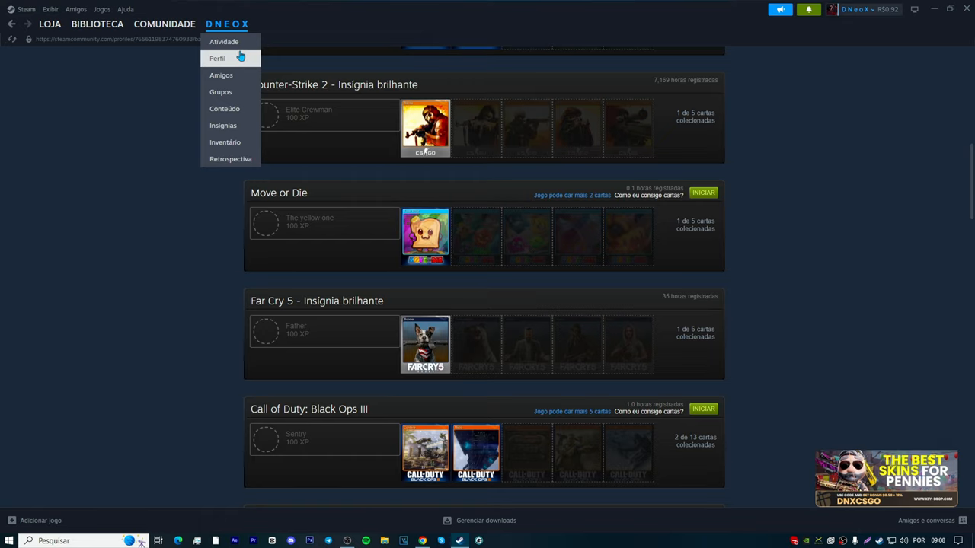
click(217, 58)
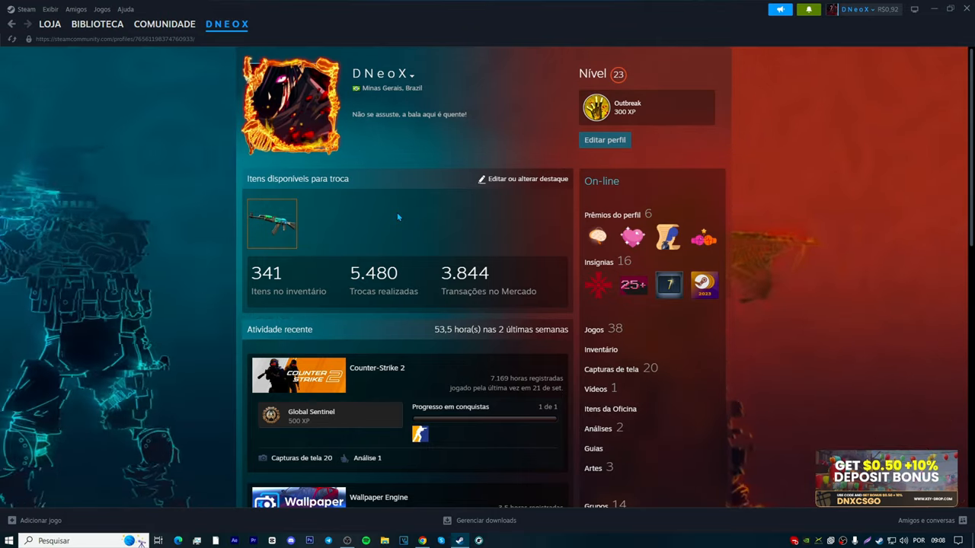
Go from LOJA > Destaques to the Gratuitos para Jogar genre page
click(50, 23)
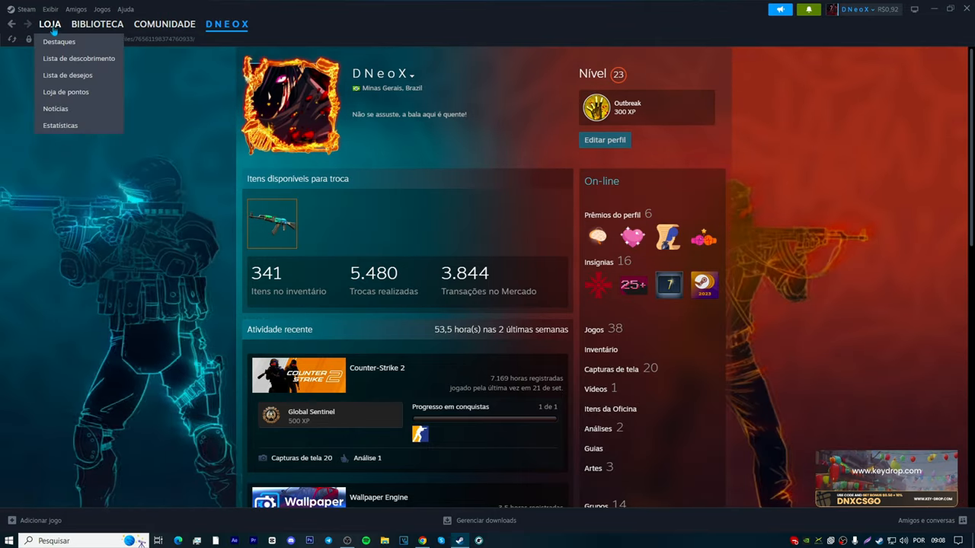
click(58, 41)
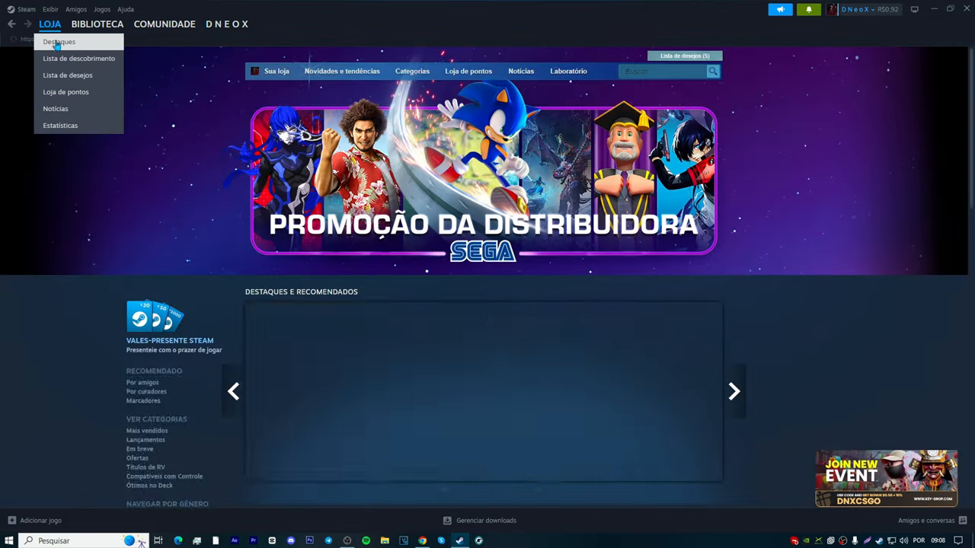
scroll(down, 3)
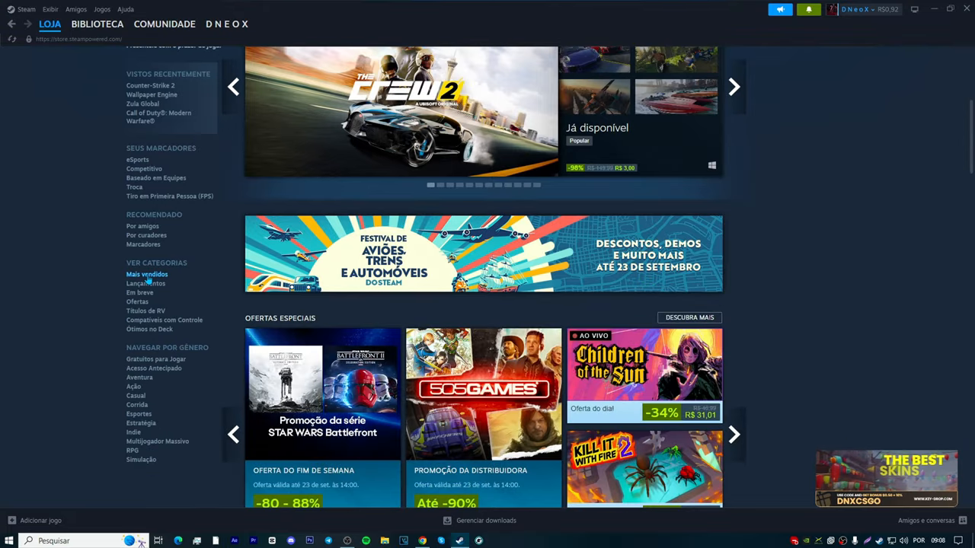
click(155, 359)
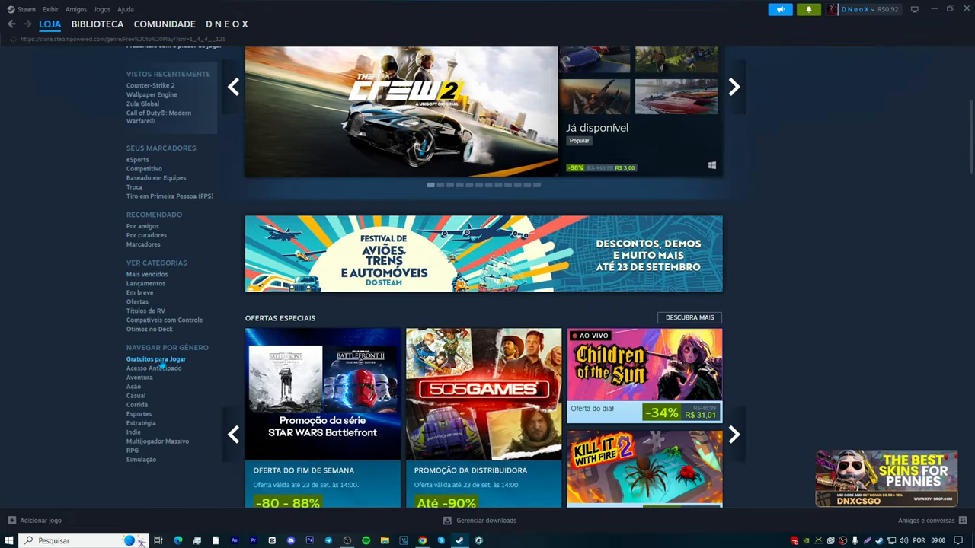
click(156, 358)
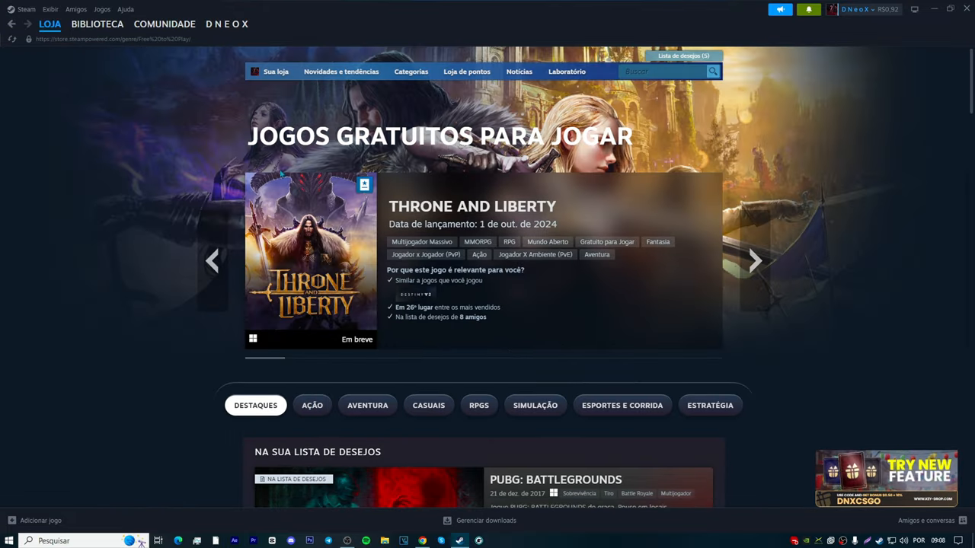
scroll(down, 3)
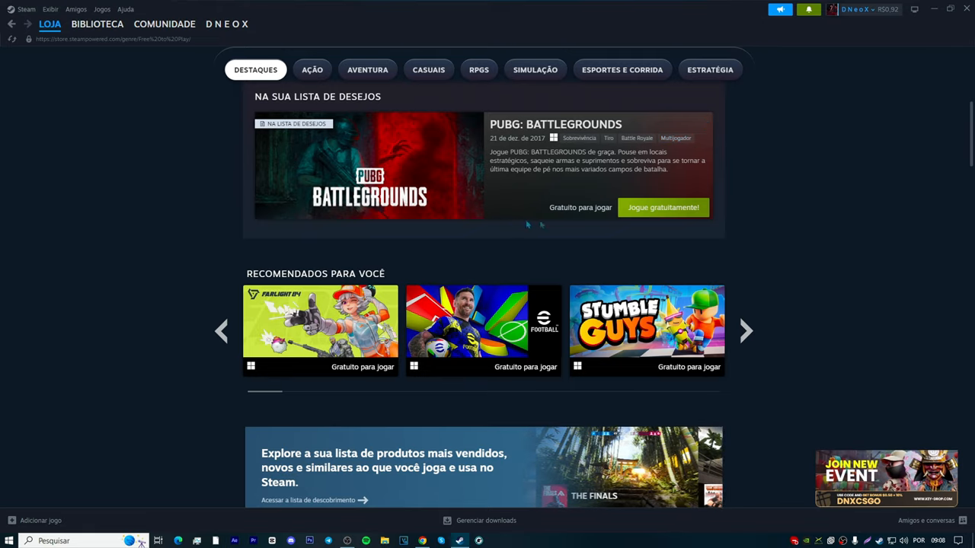
click(369, 166)
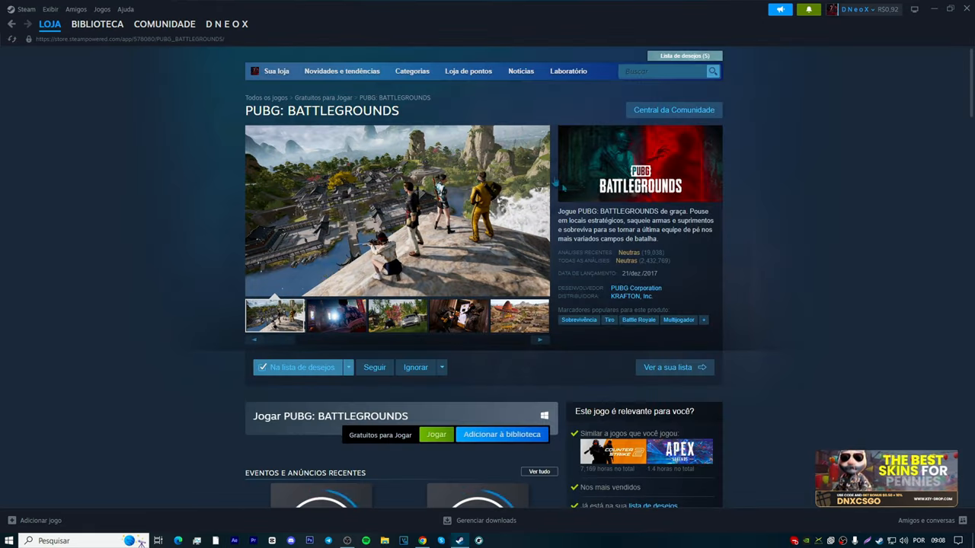
click(457, 315)
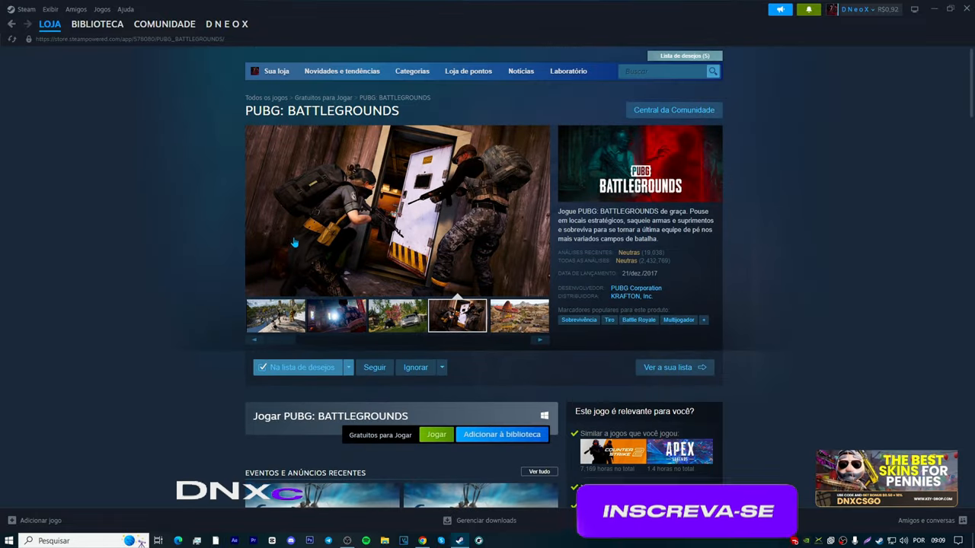
click(685, 511)
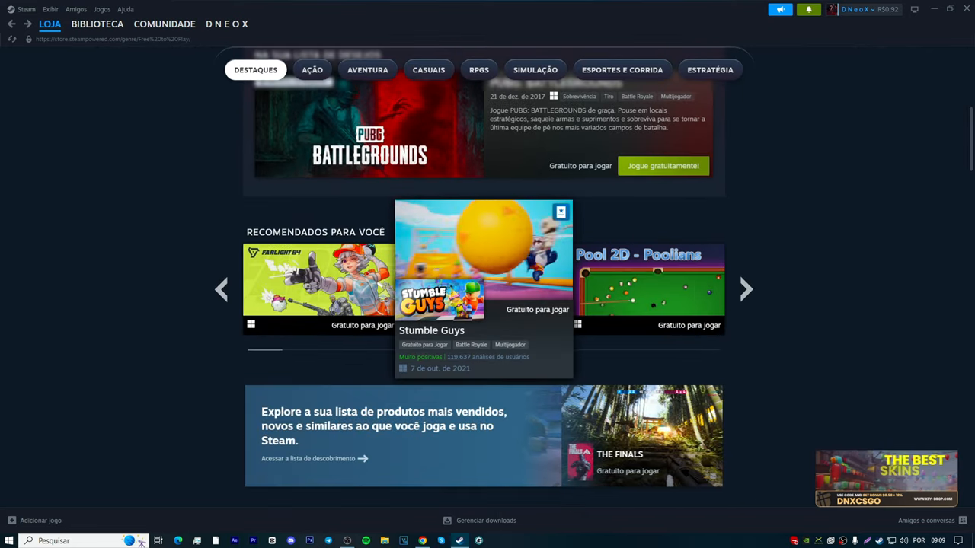
mouse_move(39, 355)
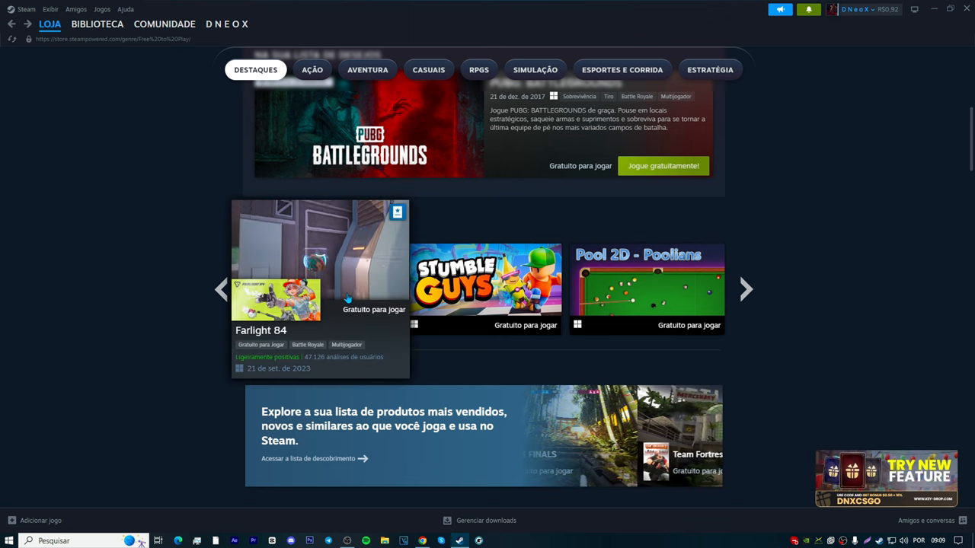
scroll(down, 3)
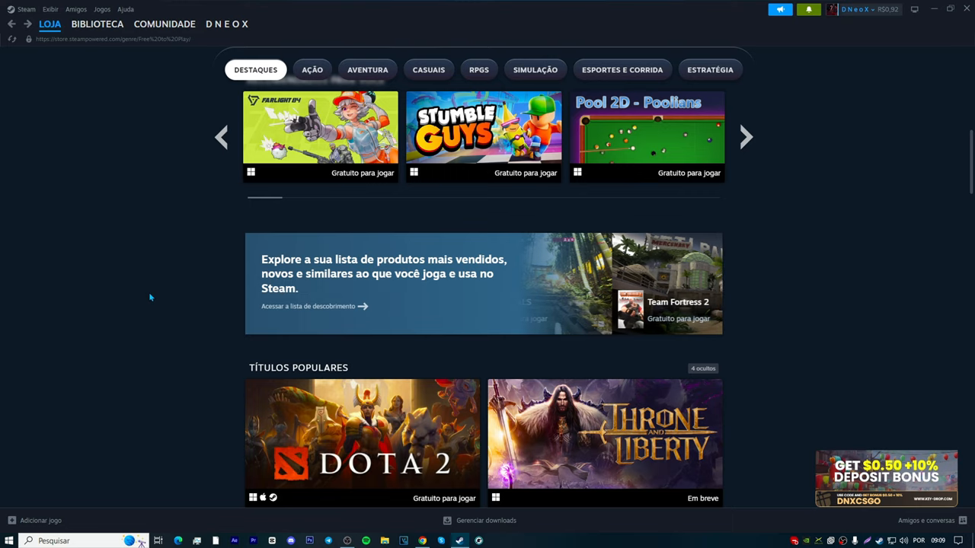
scroll(down, 3)
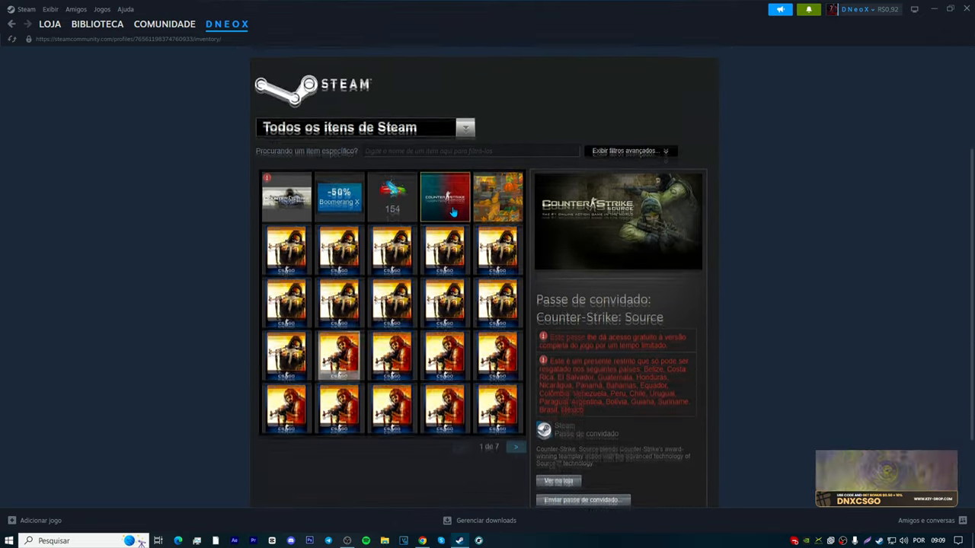
Select the 154 Gems inventory item and open the booster pack creator
scroll(down, 3)
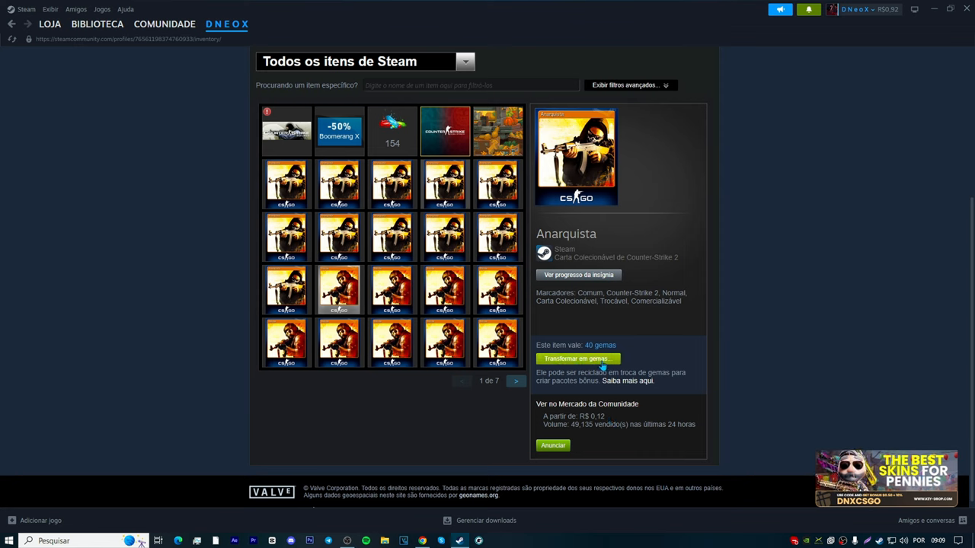
click(391, 131)
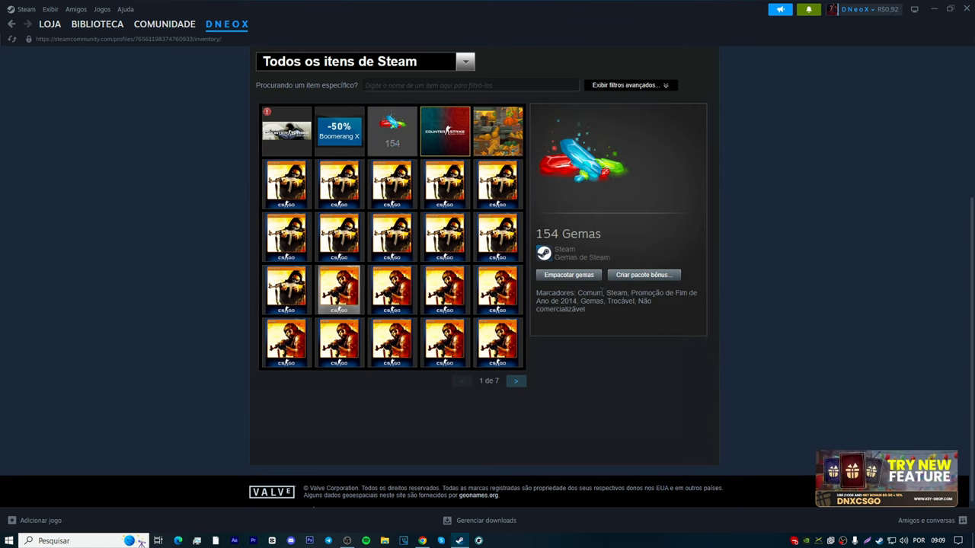
click(643, 275)
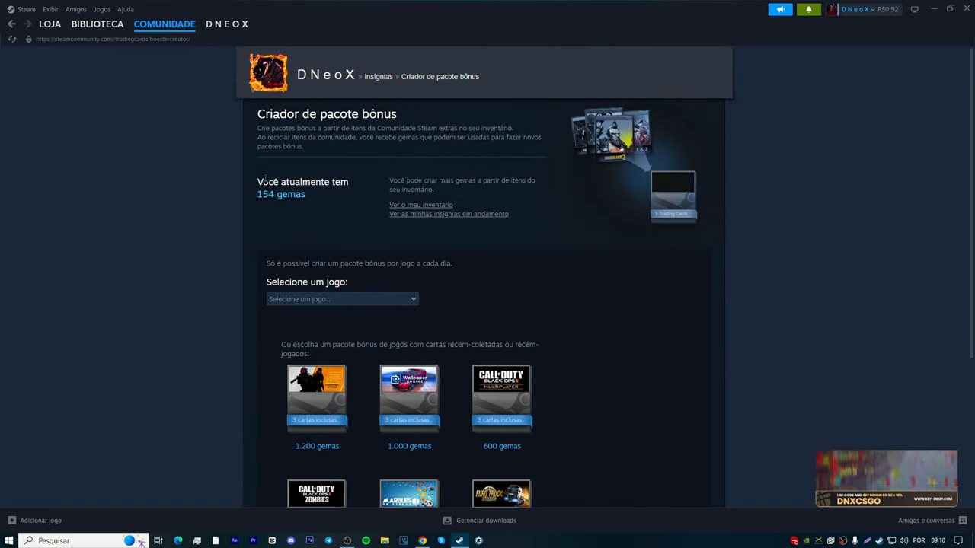
Scroll the booster pack gem costs, then return to the profile page
scroll(down, 3)
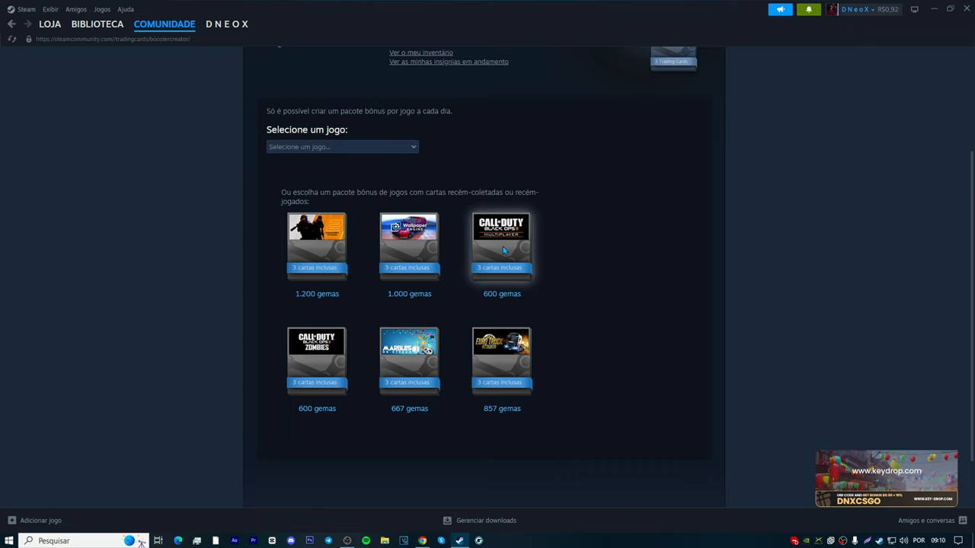
mouse_move(520, 263)
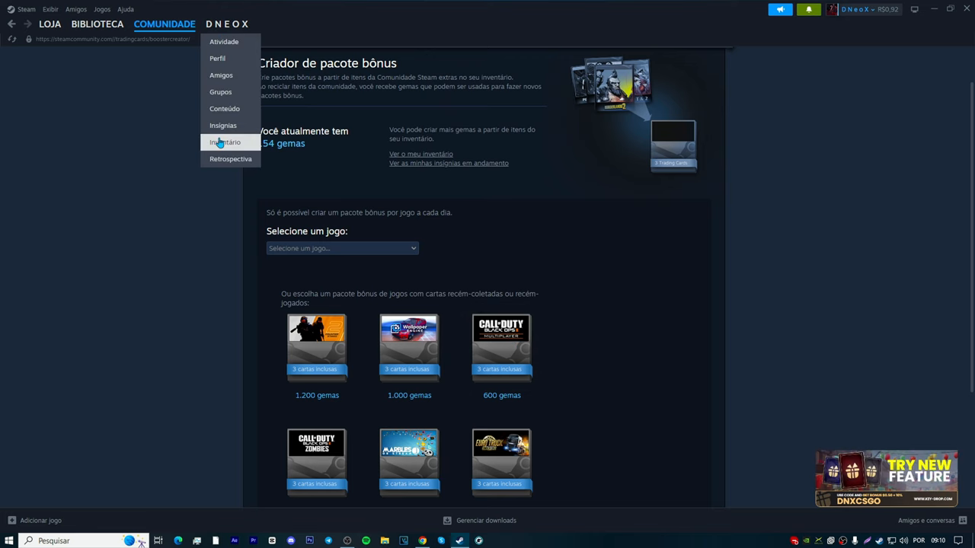
click(224, 142)
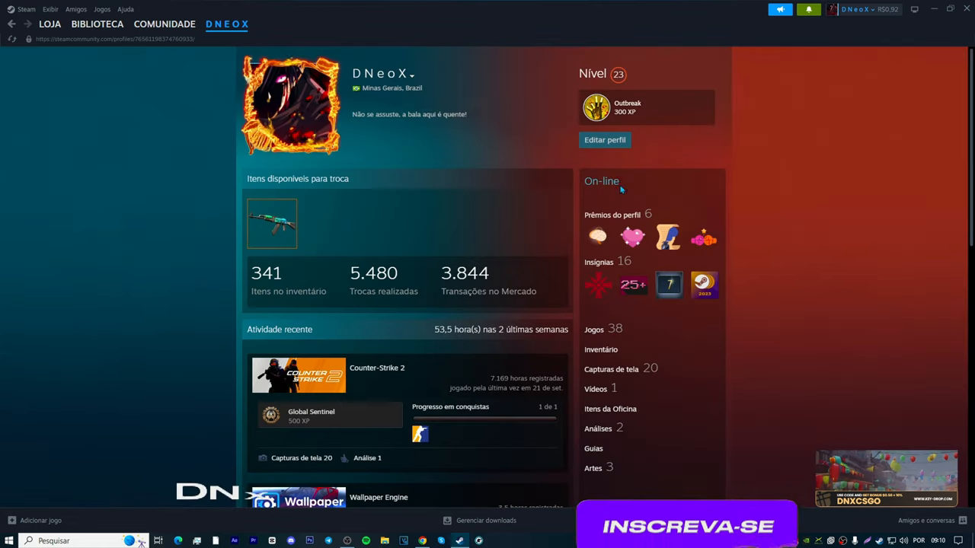
Browse the badges page, then open 'Prêmios do perfil' from the profile
click(598, 261)
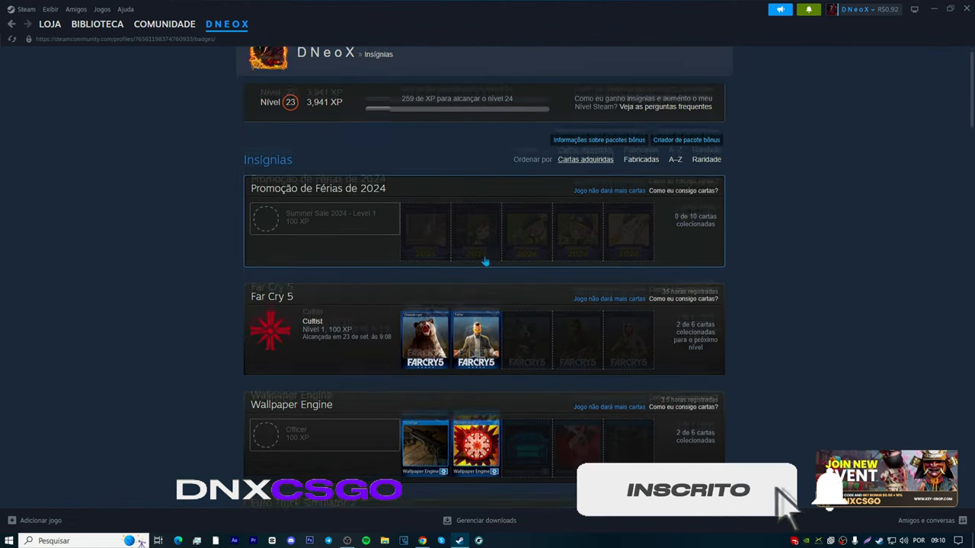
scroll(down, 3)
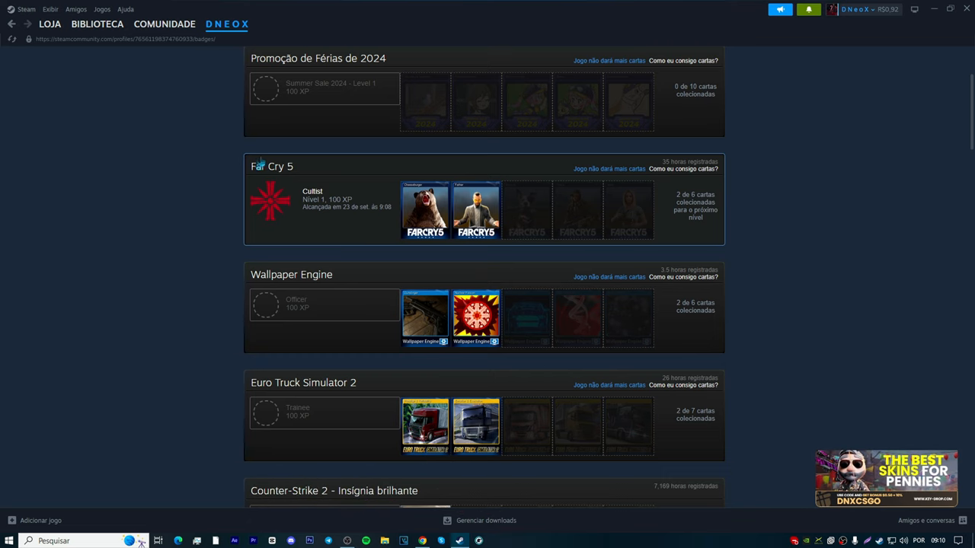
scroll(down, 3)
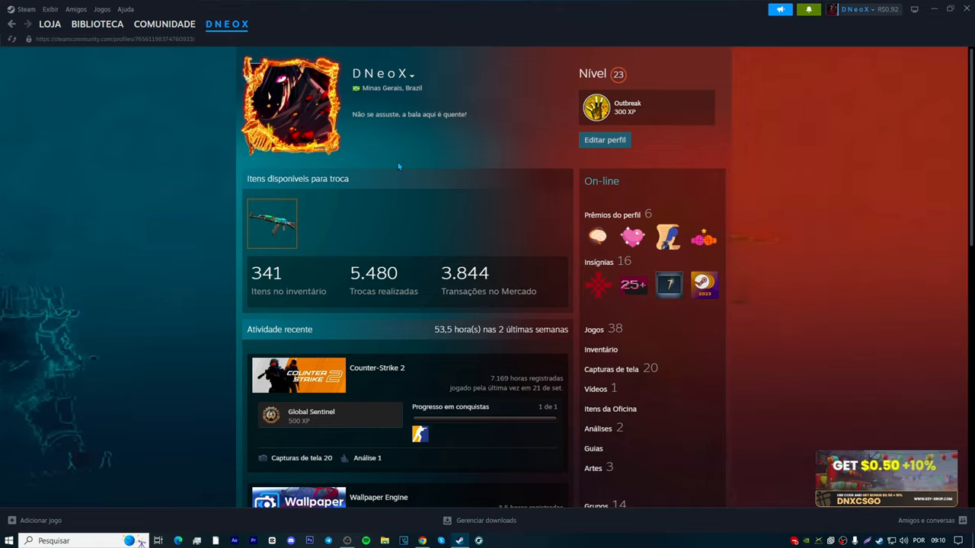
scroll(down, 3)
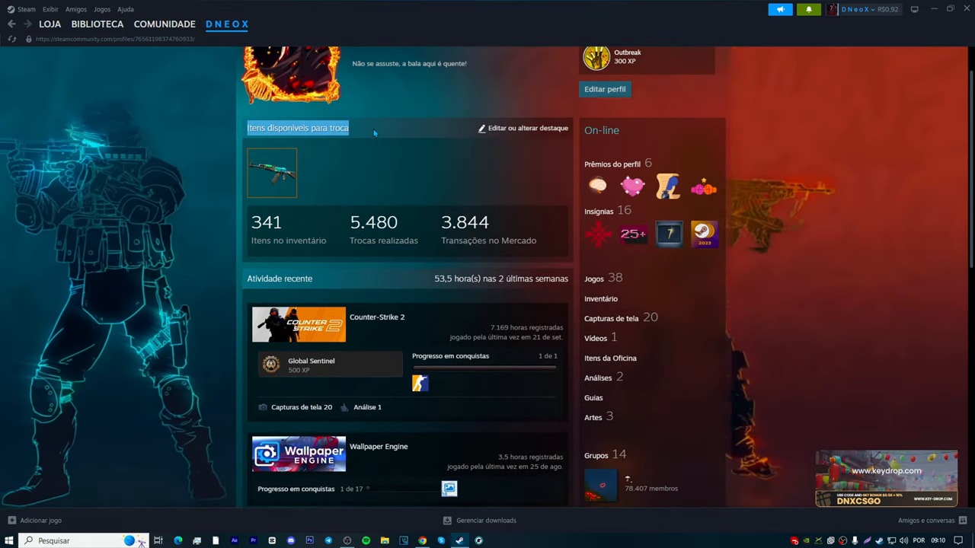
scroll(down, 3)
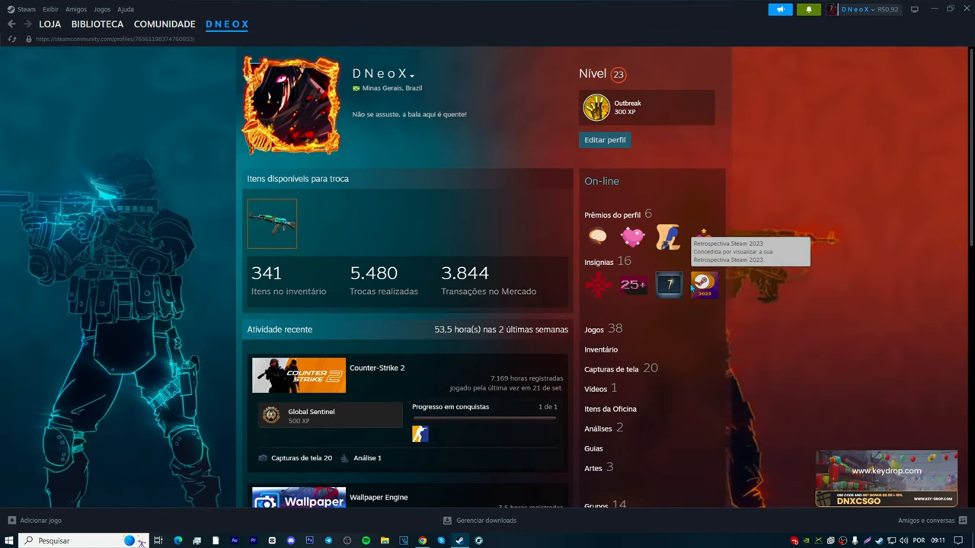
mouse_move(666, 236)
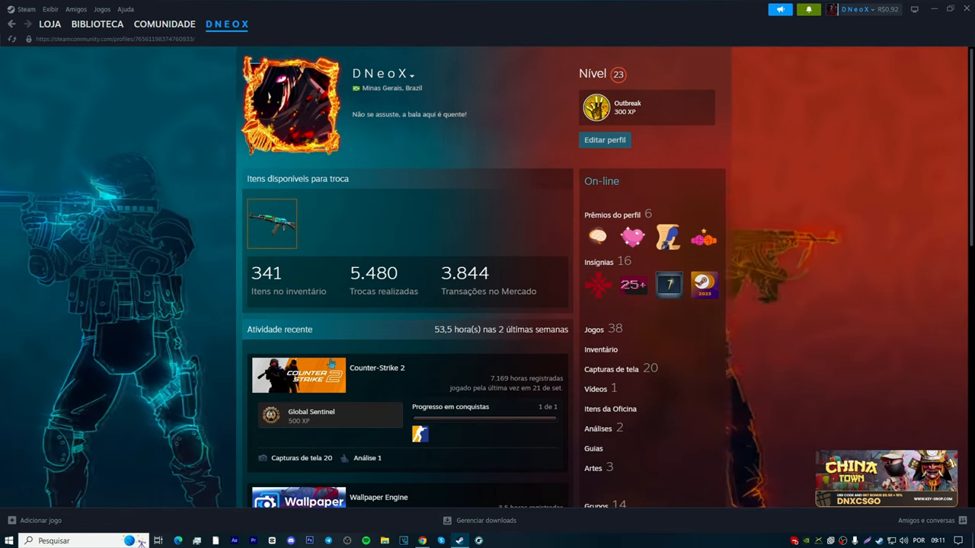
click(227, 24)
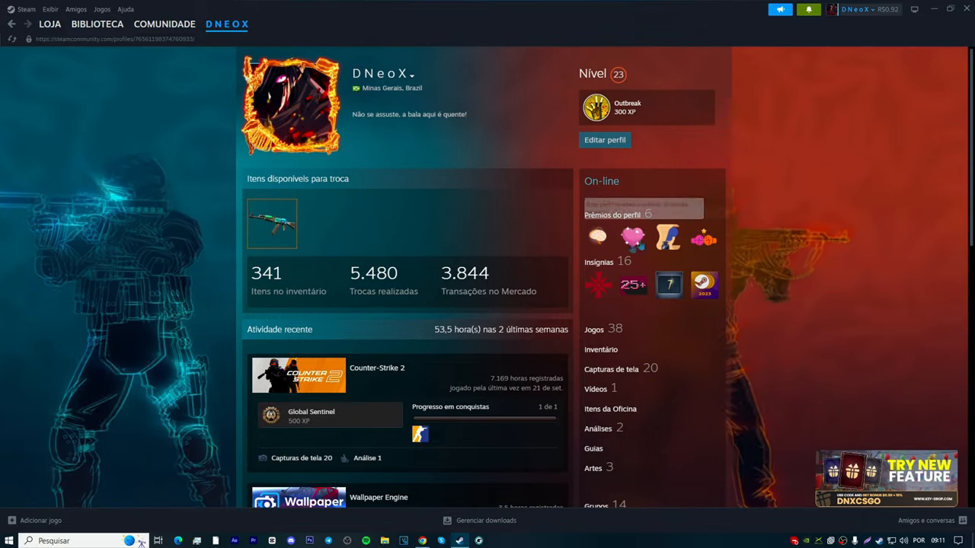
click(612, 214)
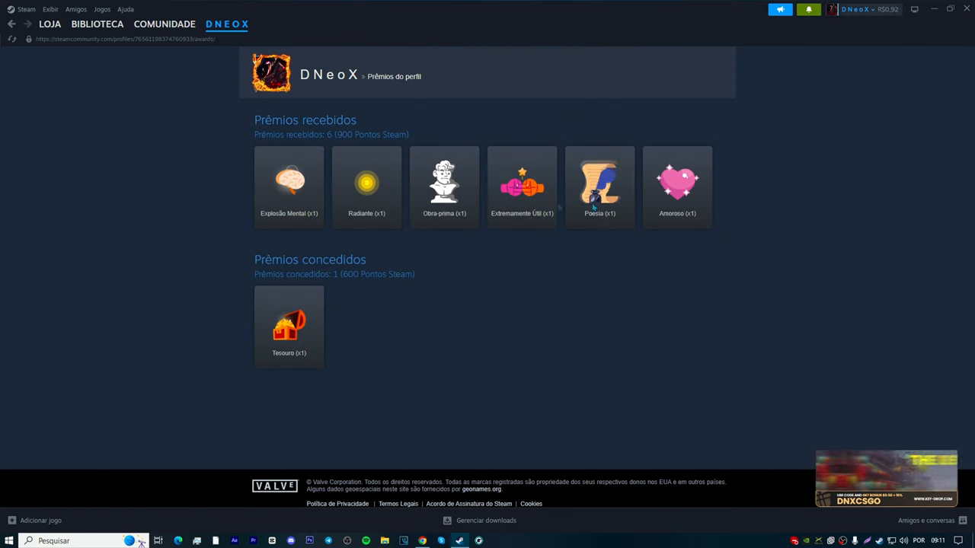
Pick 'Perfil' from the DNEOX menu to return to the level 23 profile
click(226, 24)
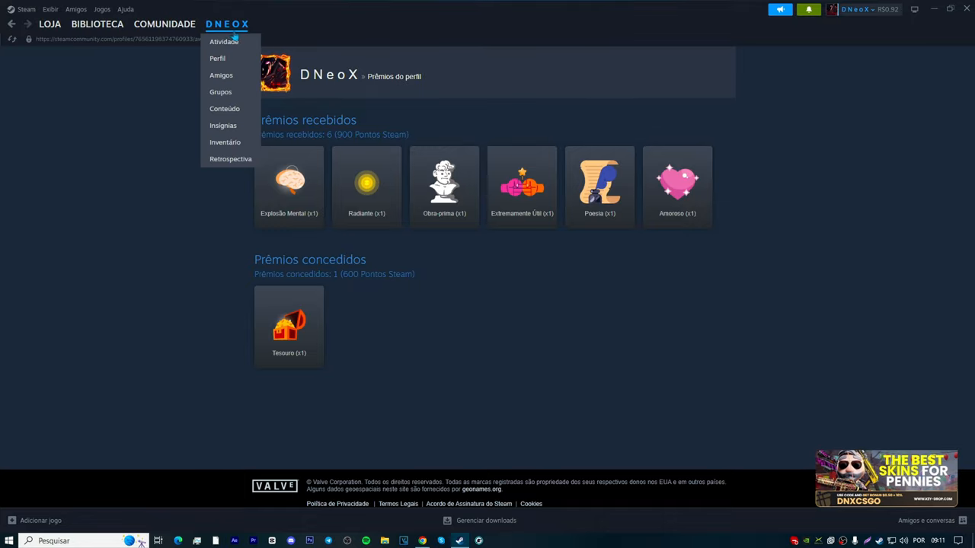
click(217, 58)
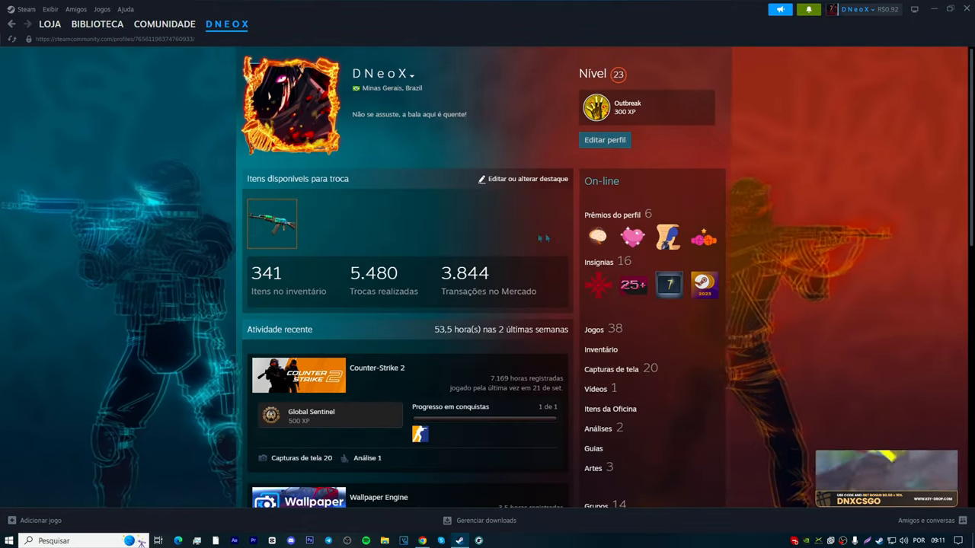
scroll(down, 3)
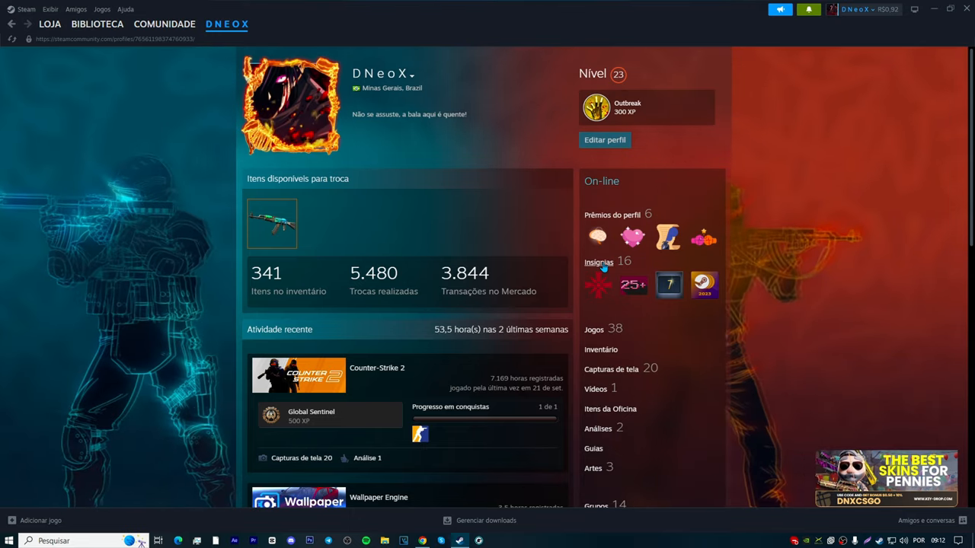
Open 'Insígnias' and scroll through the badges list with its card progress
click(599, 262)
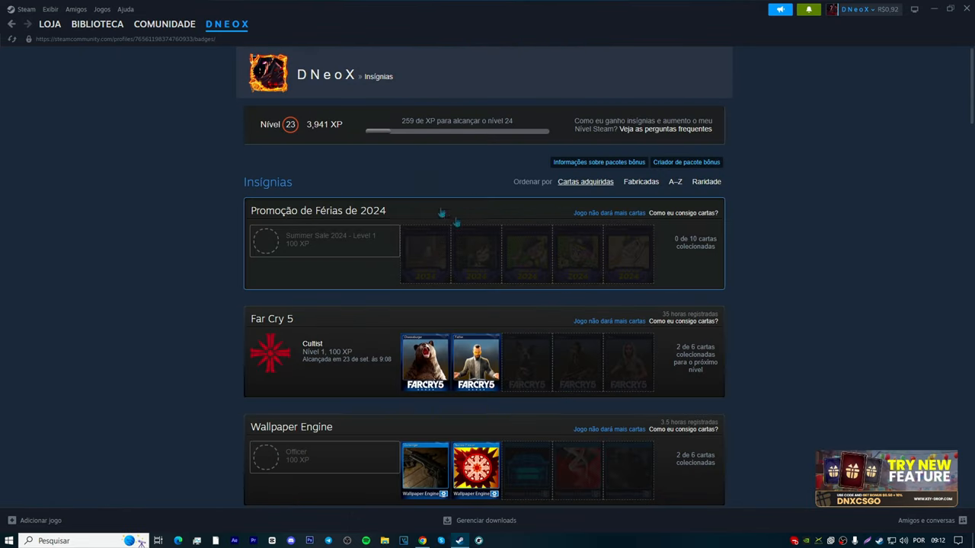
mouse_move(571, 232)
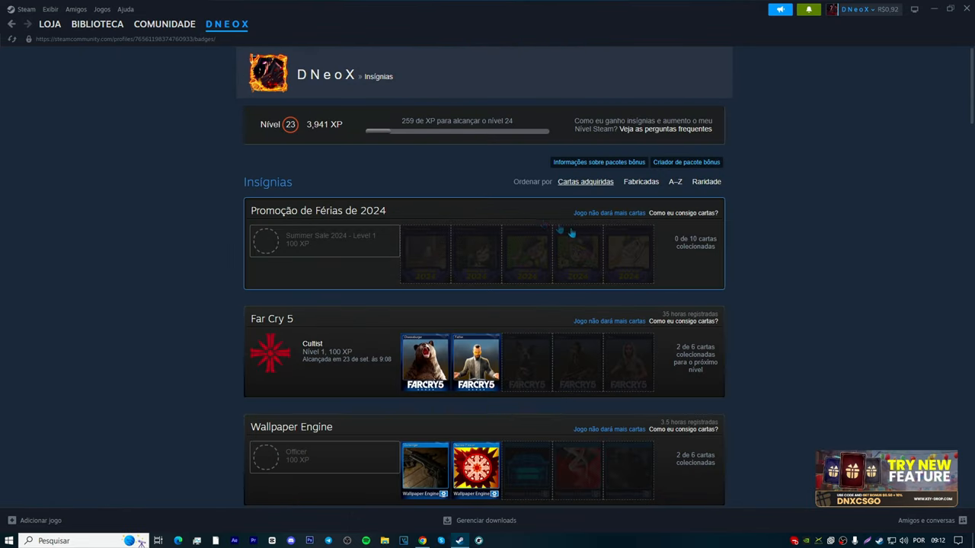
scroll(down, 3)
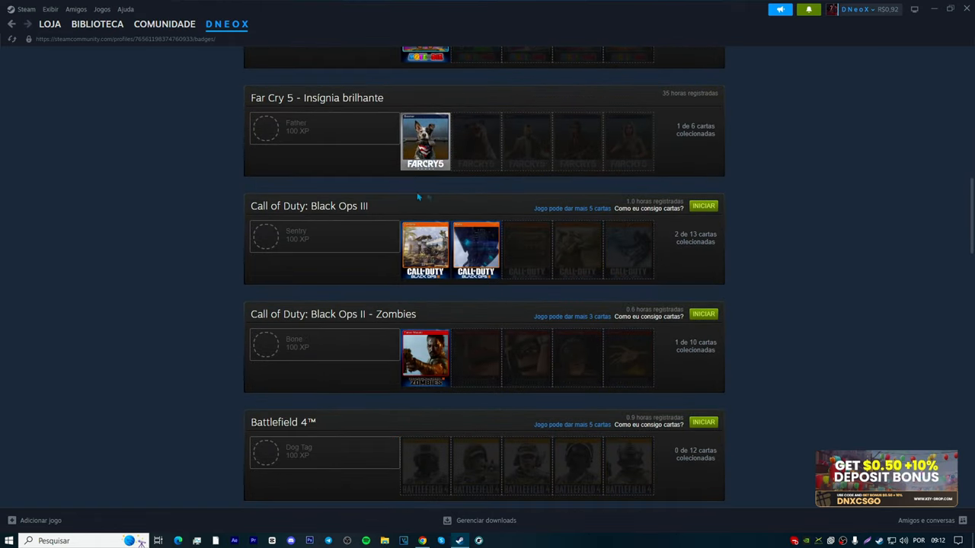
scroll(down, 3)
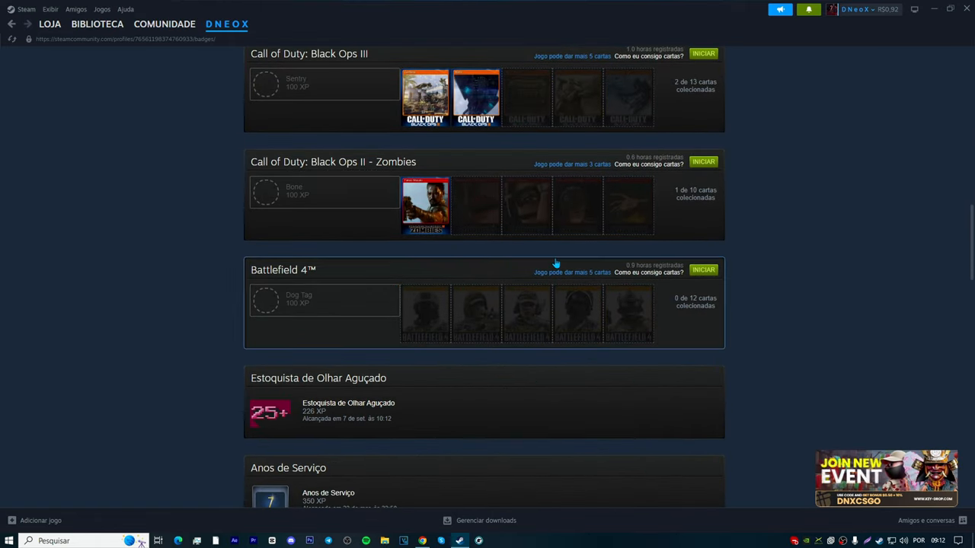
scroll(down, 3)
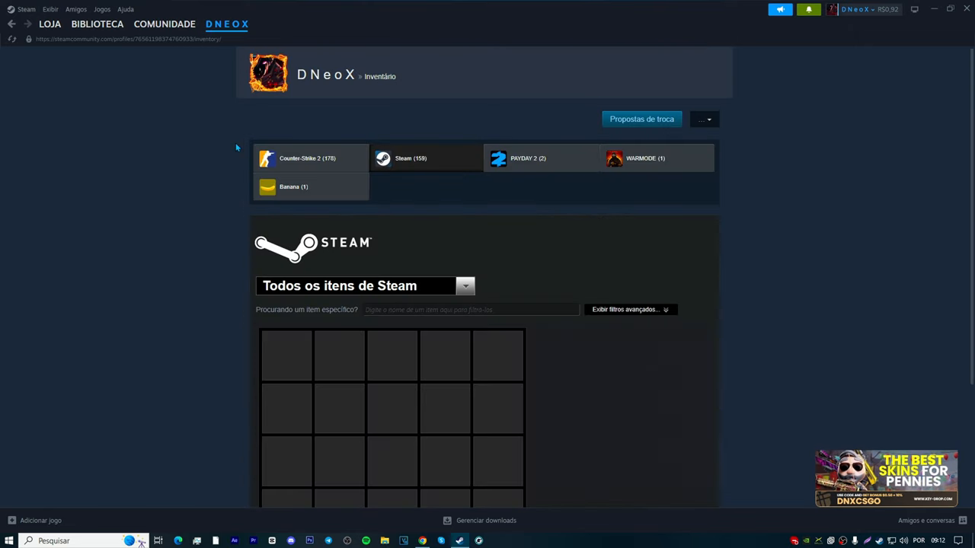
Confirm a Counter-Strike 2 card is worth 40 gems, then reopen and scroll the badges list
click(425, 159)
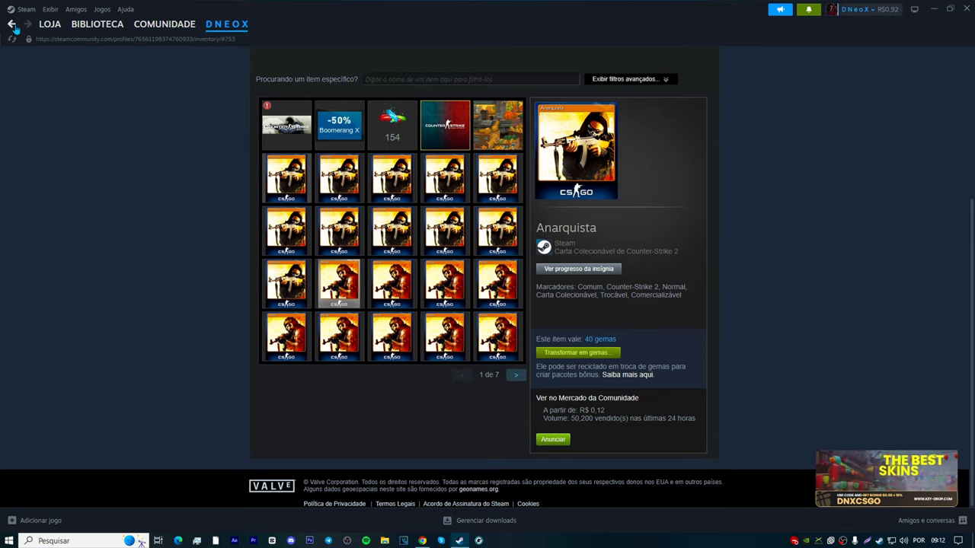
click(12, 23)
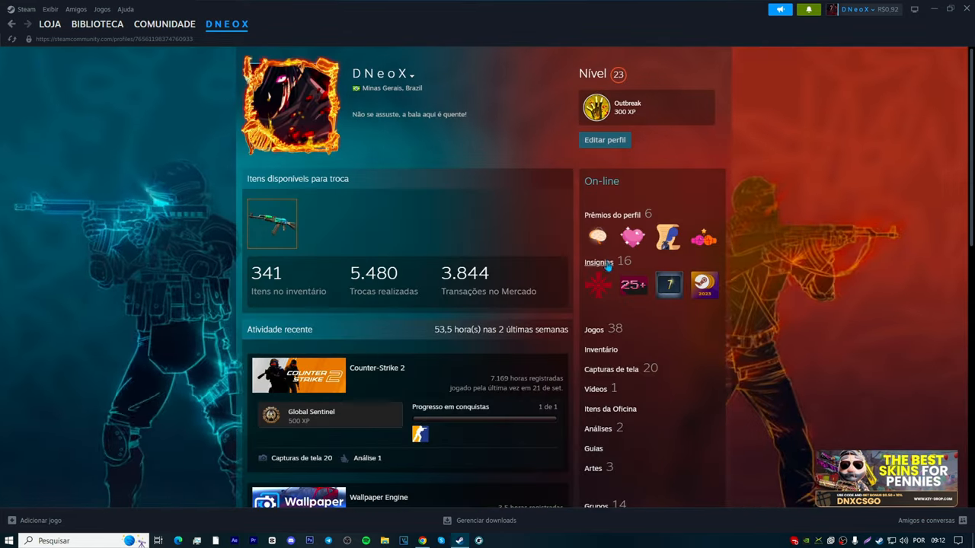
click(599, 262)
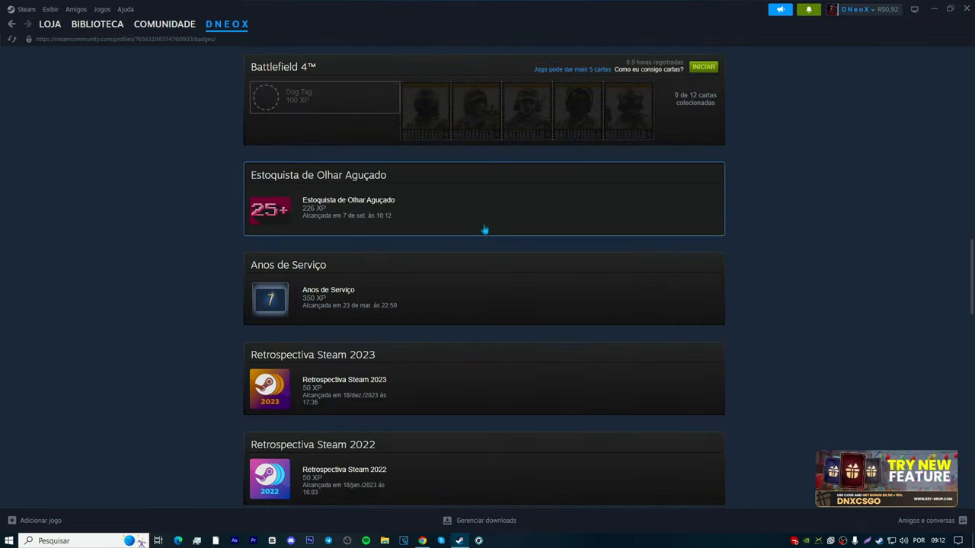
scroll(down, 3)
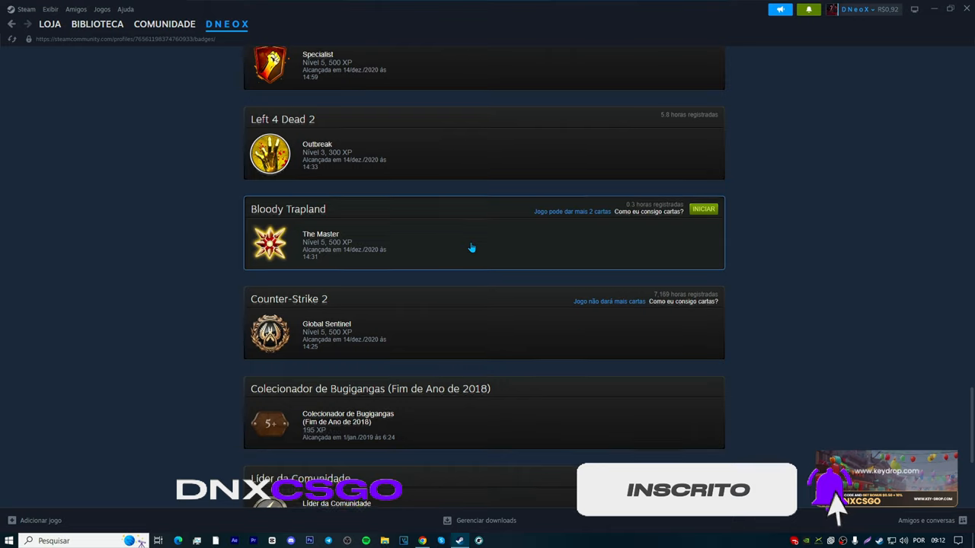
scroll(down, 3)
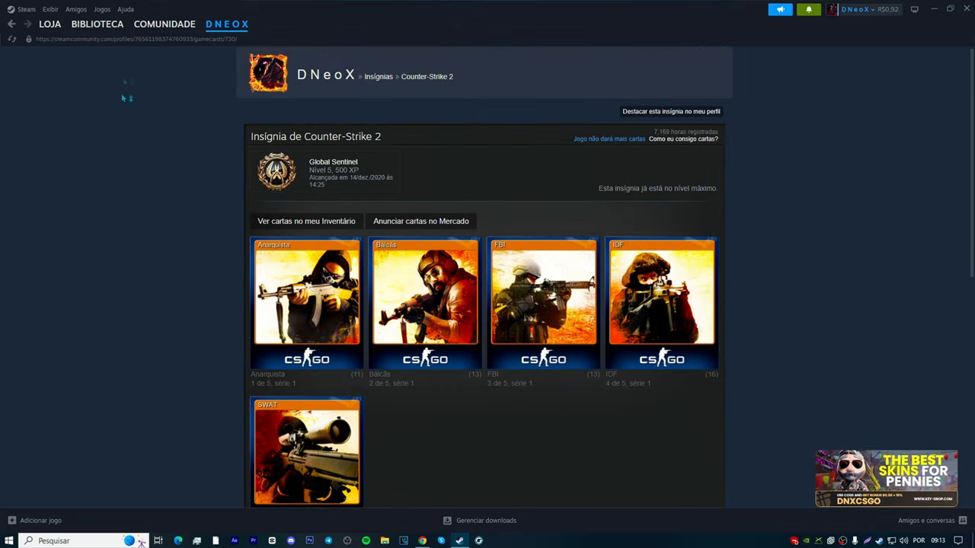
Open the CS2 badge's cards in the inventory and page forward to page 3 of 7
click(305, 221)
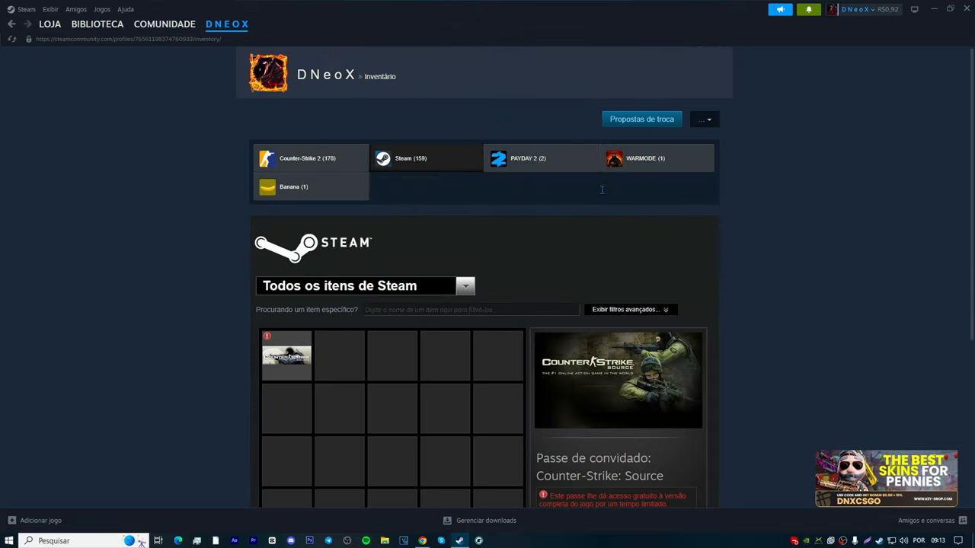
scroll(down, 3)
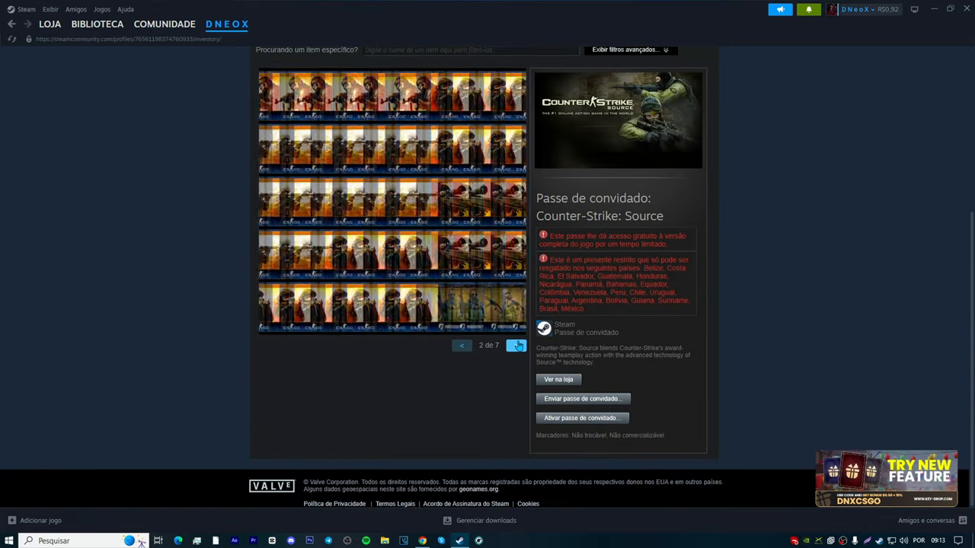
click(516, 345)
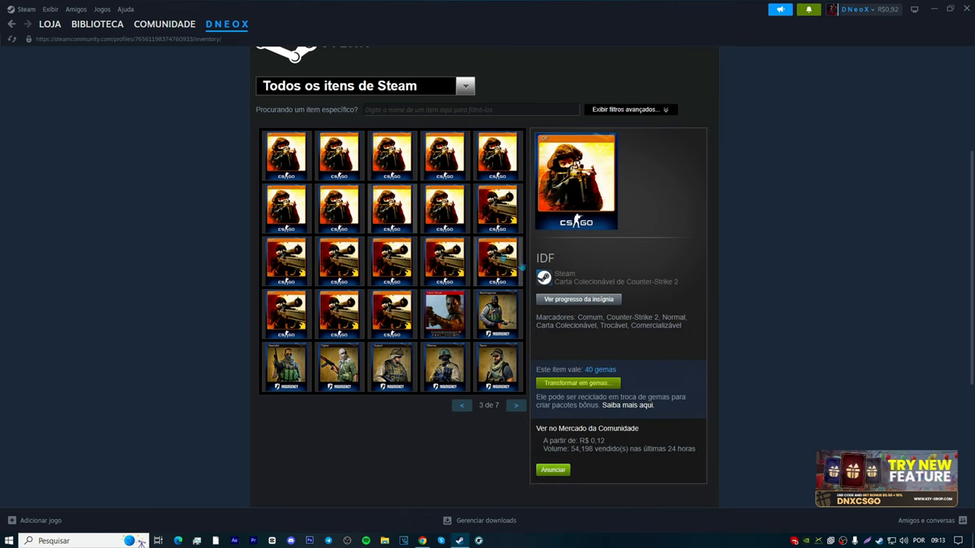
click(461, 404)
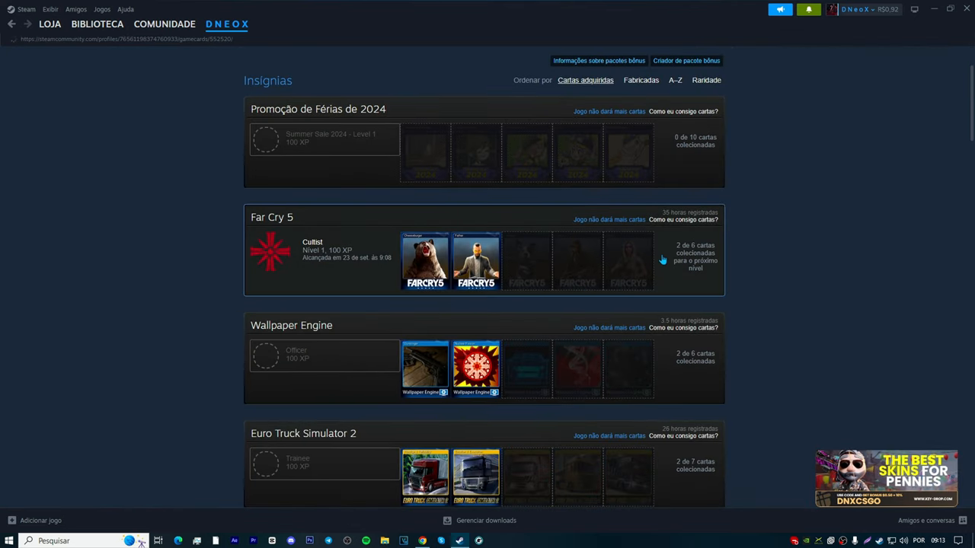
Scroll through the Far Cry 5 badge's missing cards, then return to the profile page
click(272, 217)
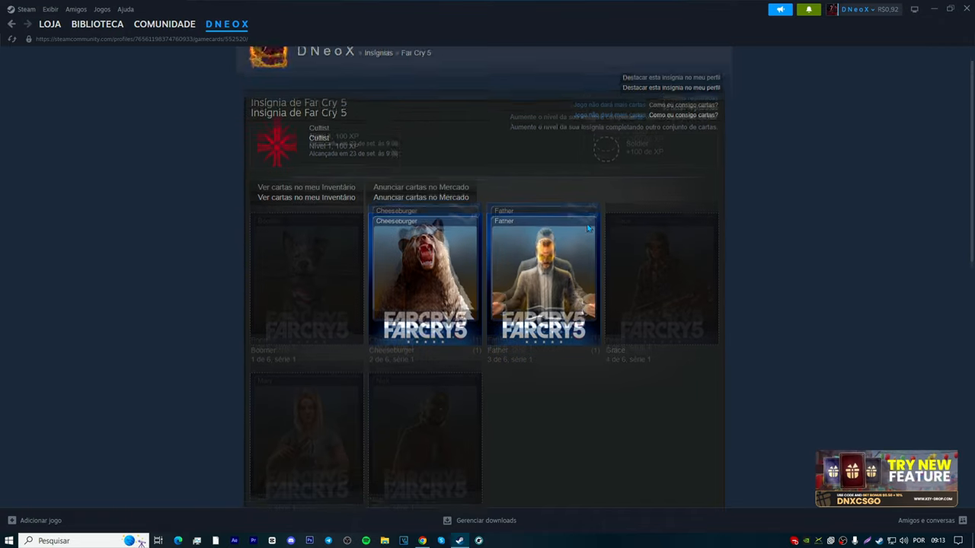
scroll(down, 3)
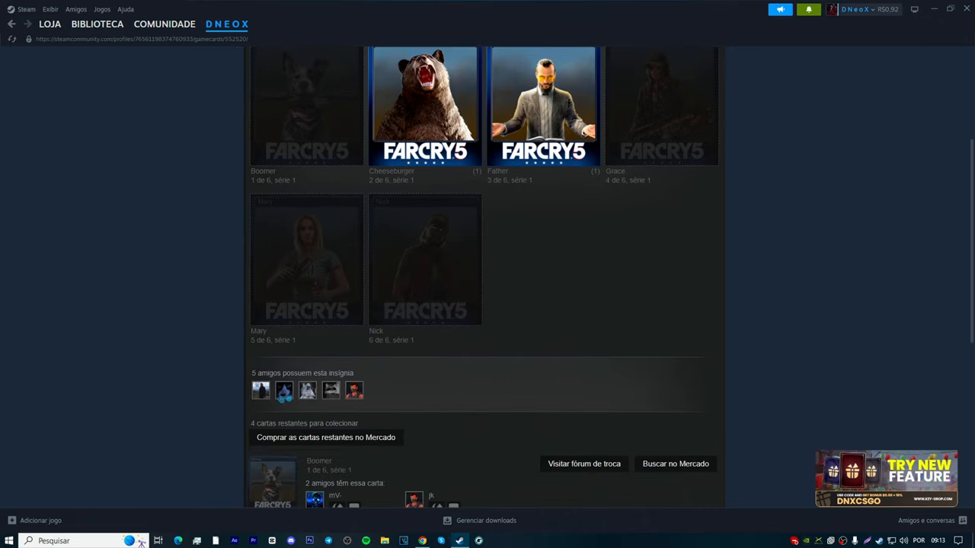
scroll(down, 3)
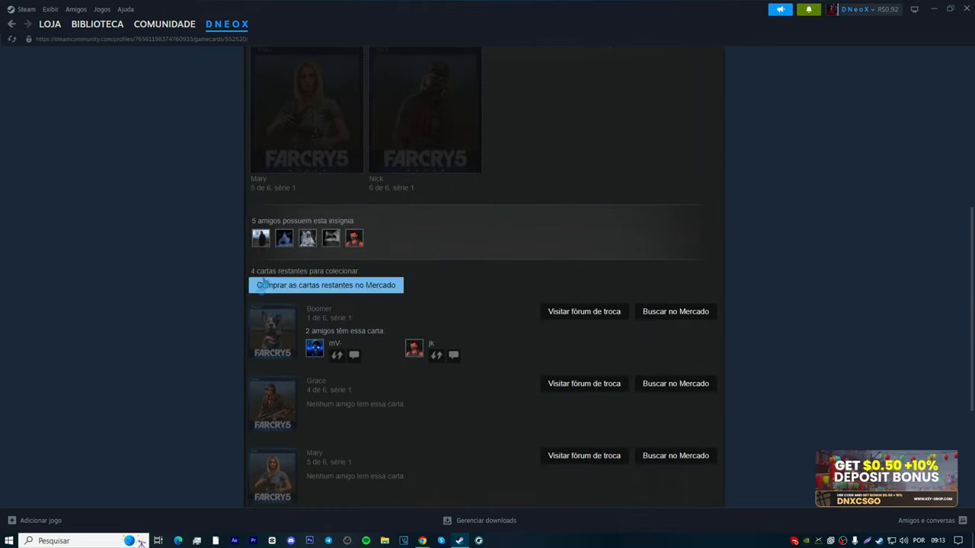
scroll(down, 3)
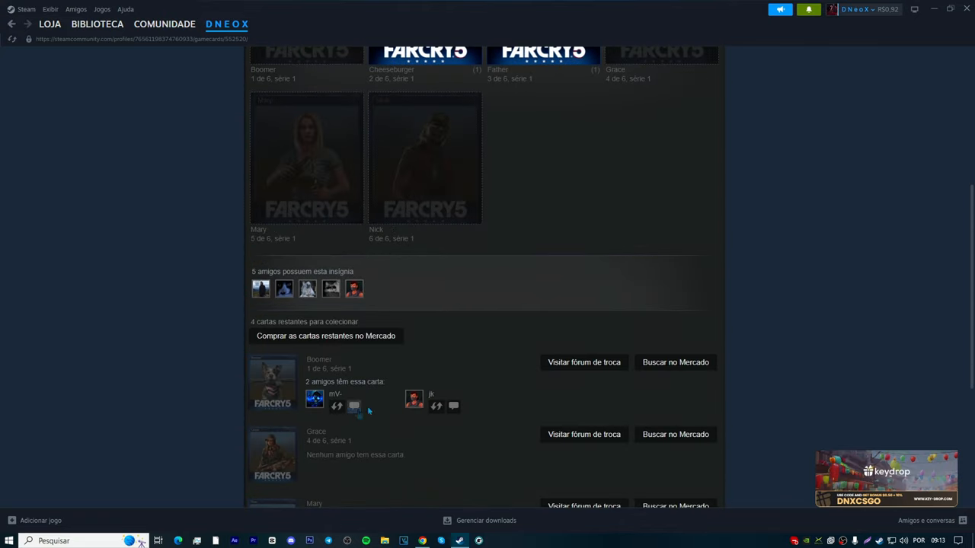
scroll(down, 3)
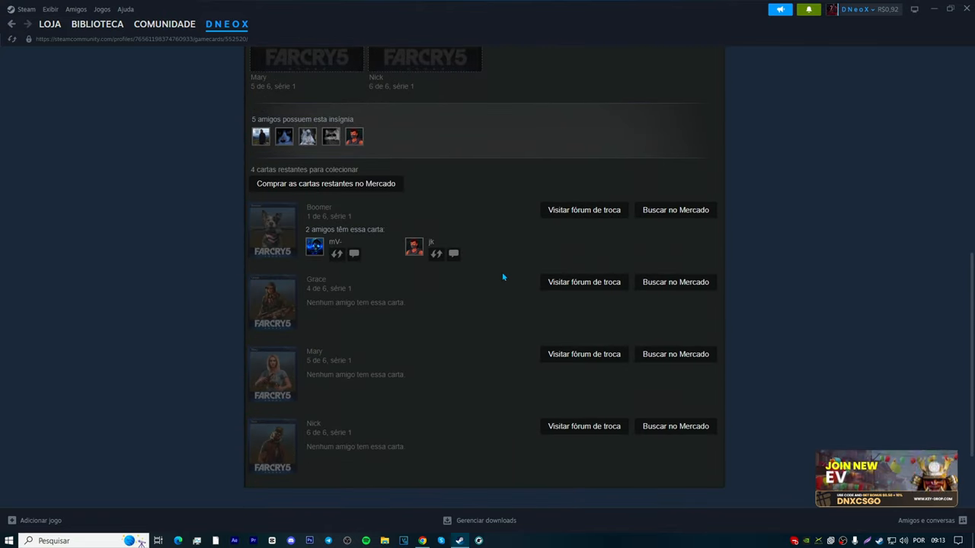
click(227, 23)
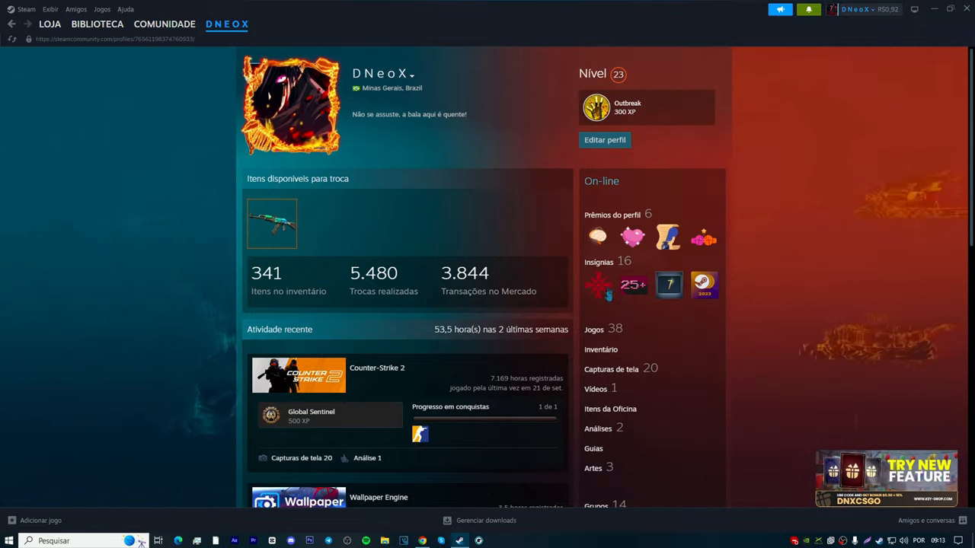
mouse_move(430, 244)
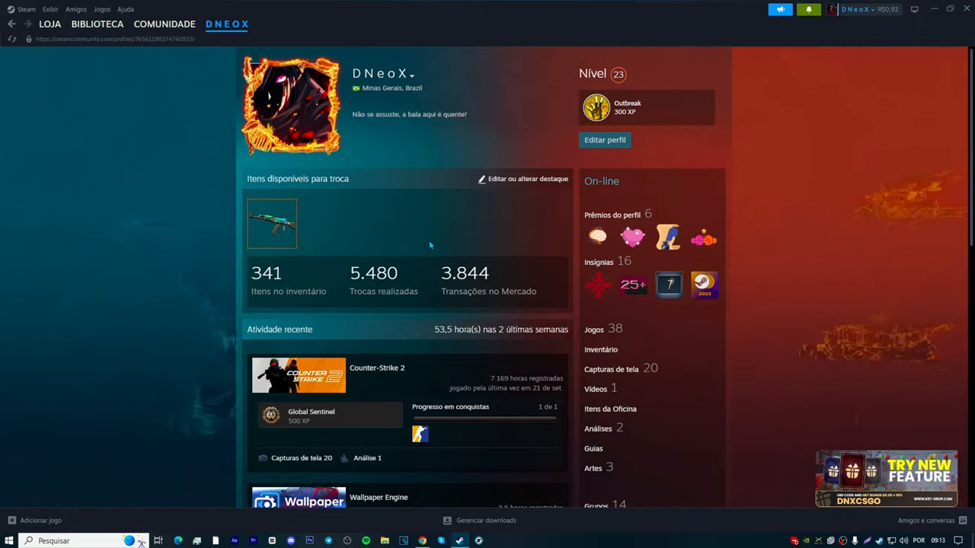